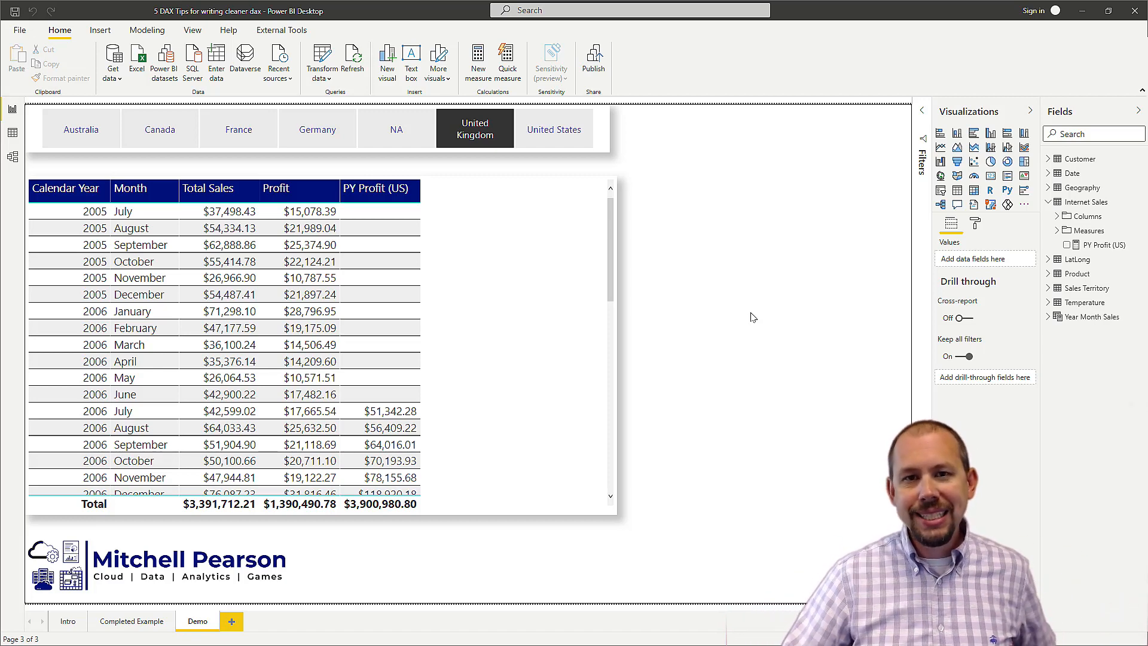
pyautogui.moveTo(812, 318)
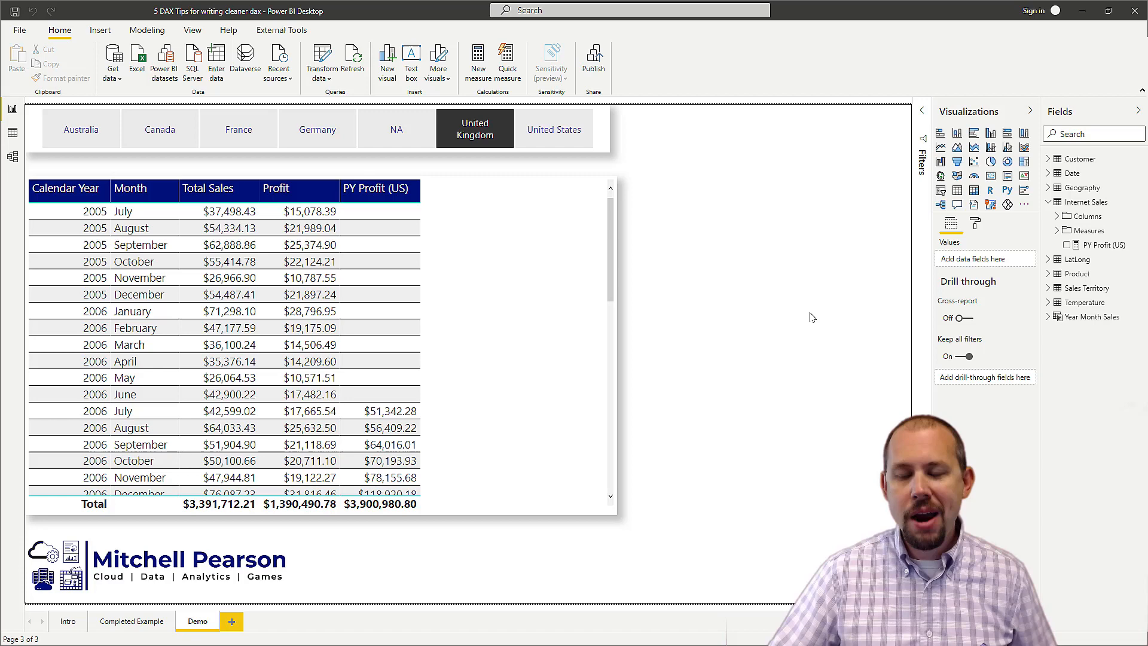
# Step: Select the PY Profit (US) measure under Internet Sales > Measures to show its DAX formula
pyautogui.click(1103, 244)
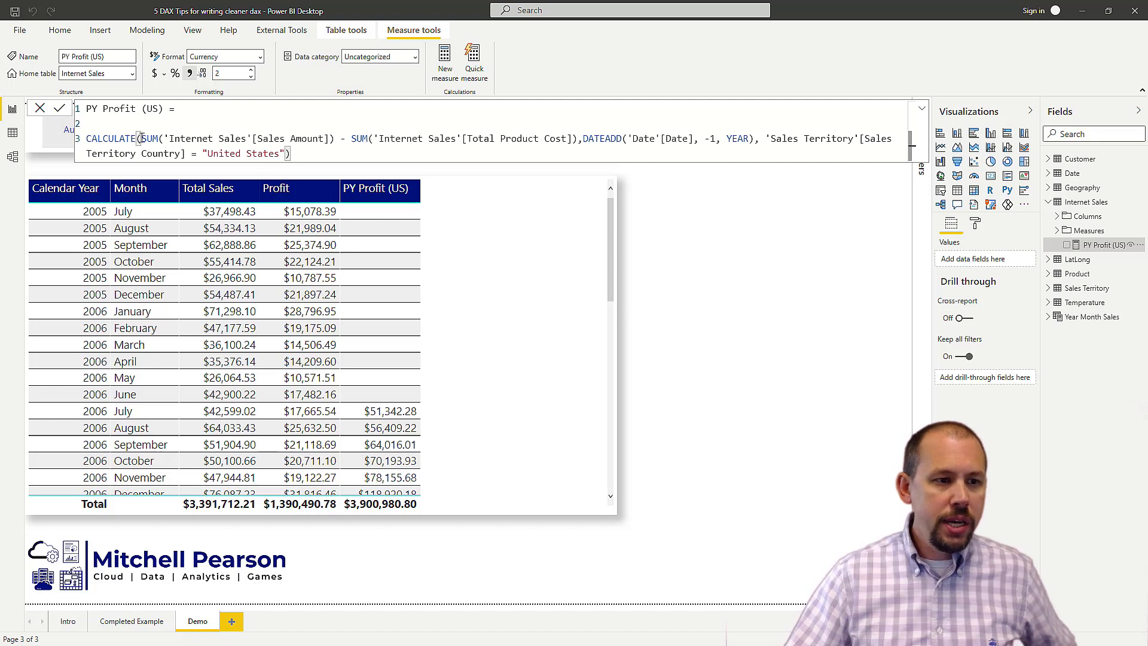
# Step: Insert a blank line above the CALCULATE expression in the formula bar
pyautogui.moveTo(139, 139); pyautogui.dragTo(335, 139)
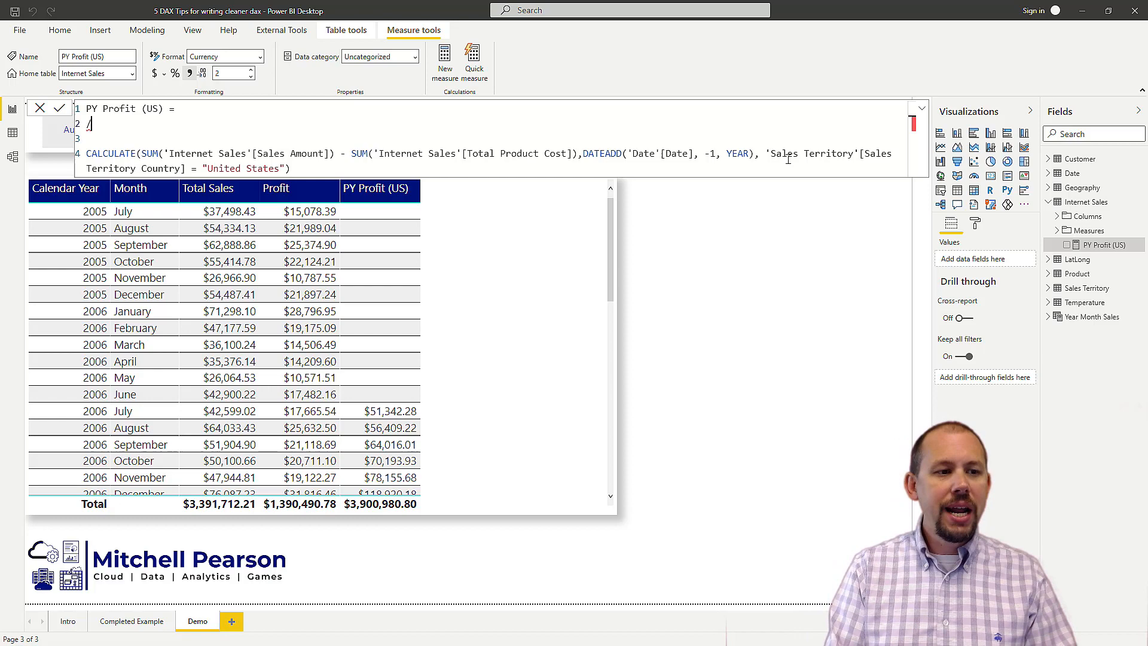
# Step: Add the comment '// 1) Comment your code: CTRL + /' and toggle it with Ctrl+/ to demonstrate
pyautogui.write('/')
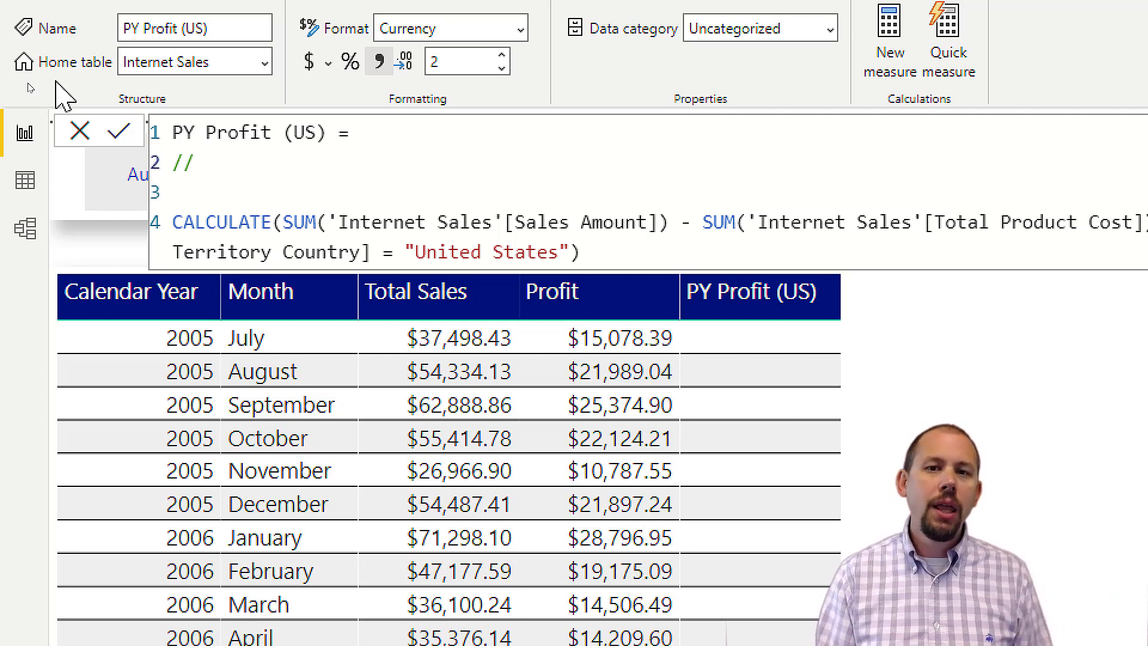
pyautogui.write('1')
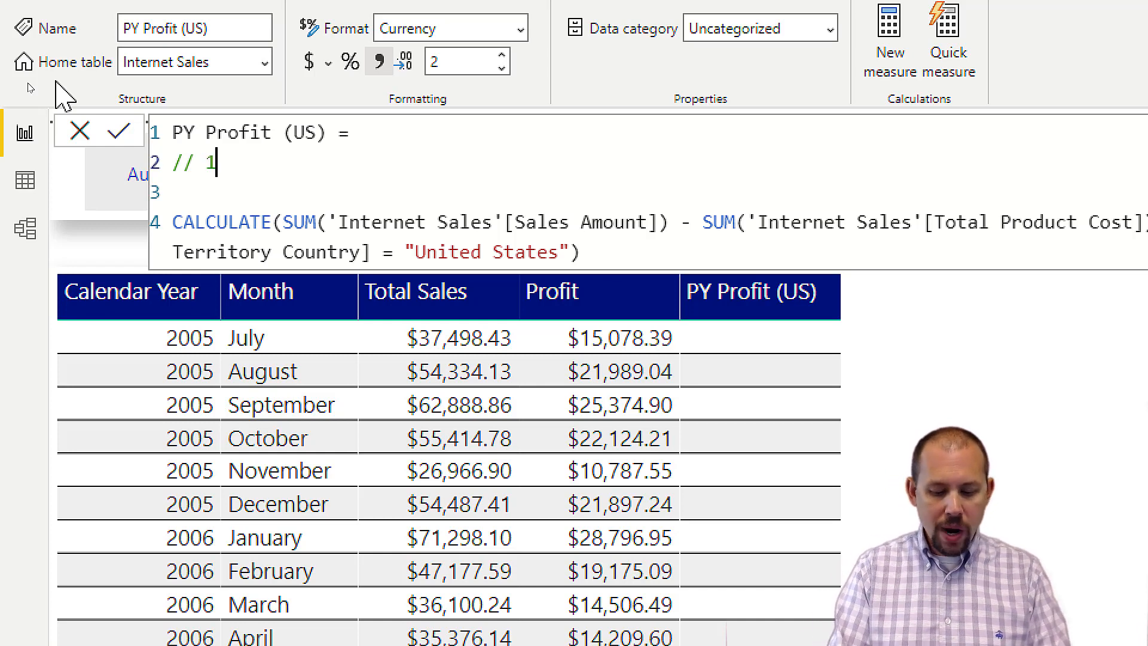
pyautogui.write(')')
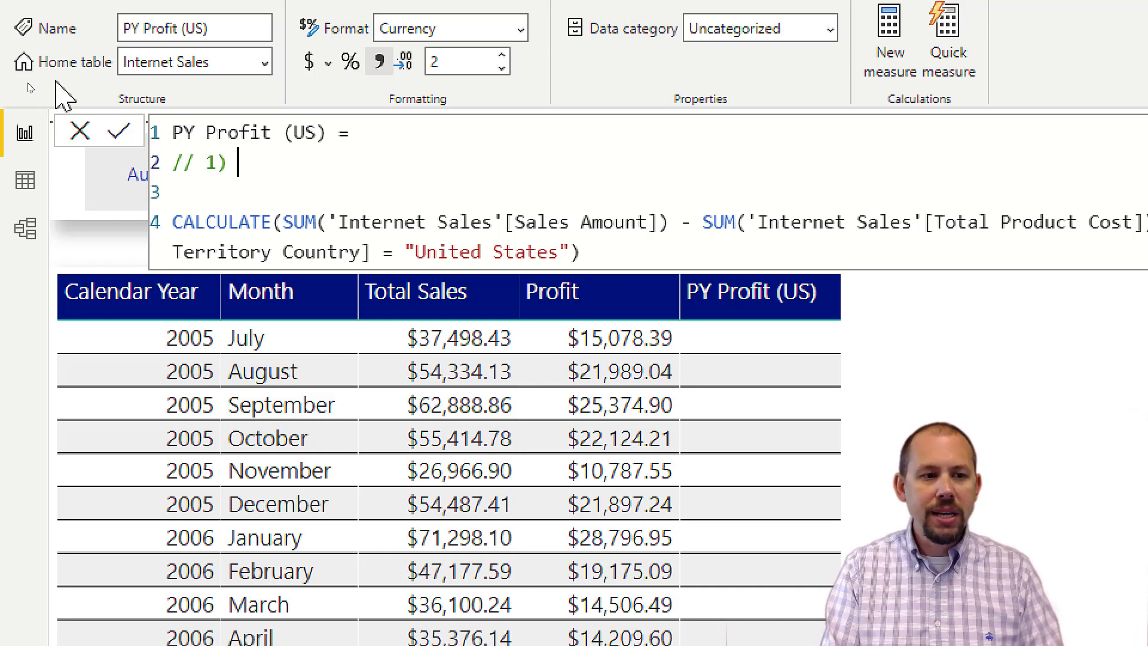
pyautogui.write('Comment y')
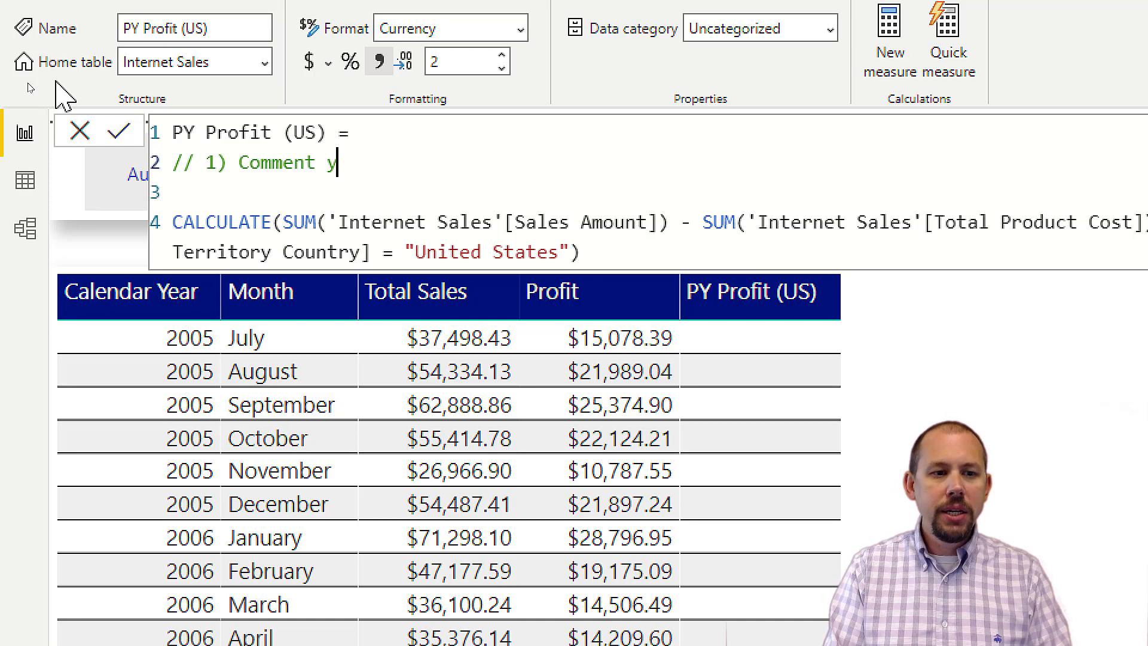
pyautogui.write('our code')
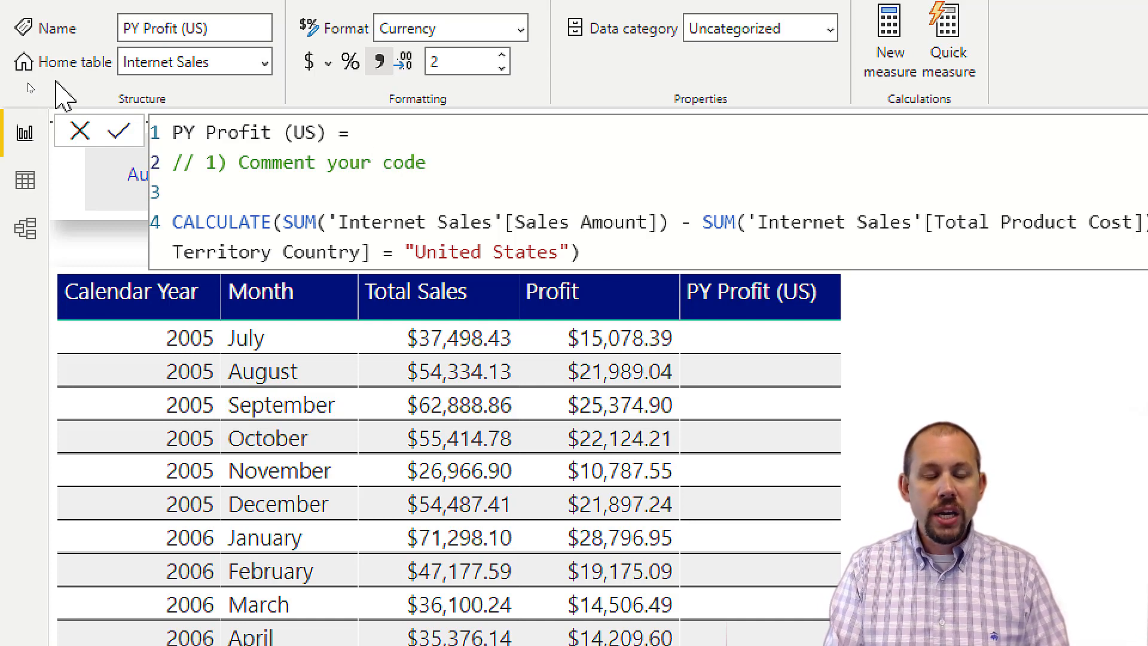
pyautogui.write(':')
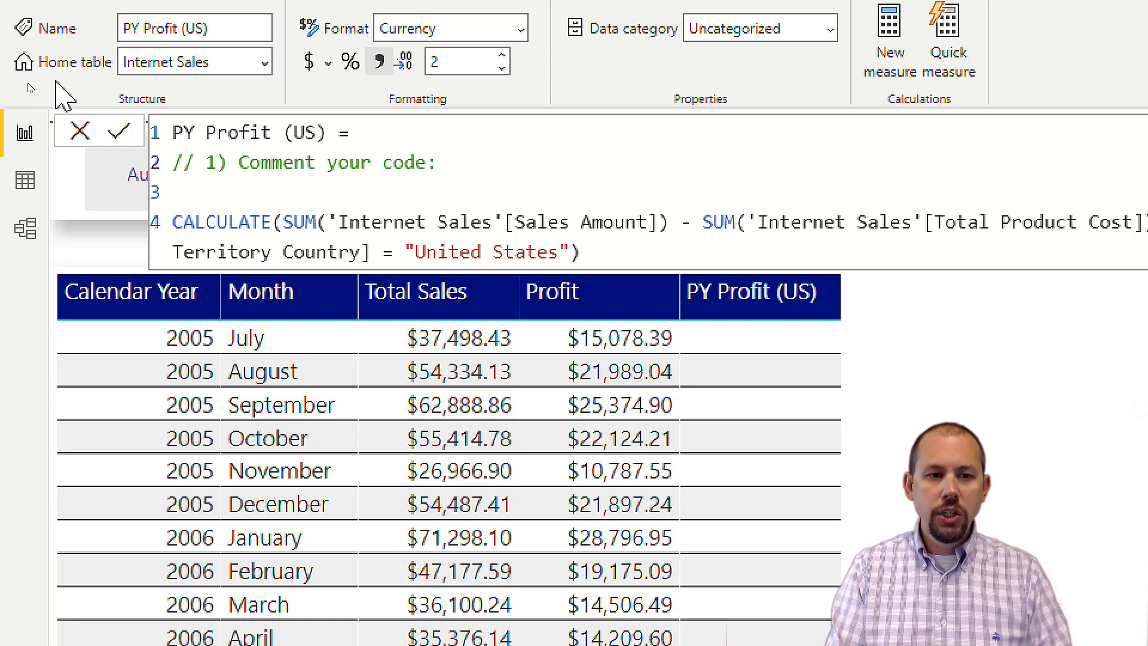
pyautogui.write('CTRL +')
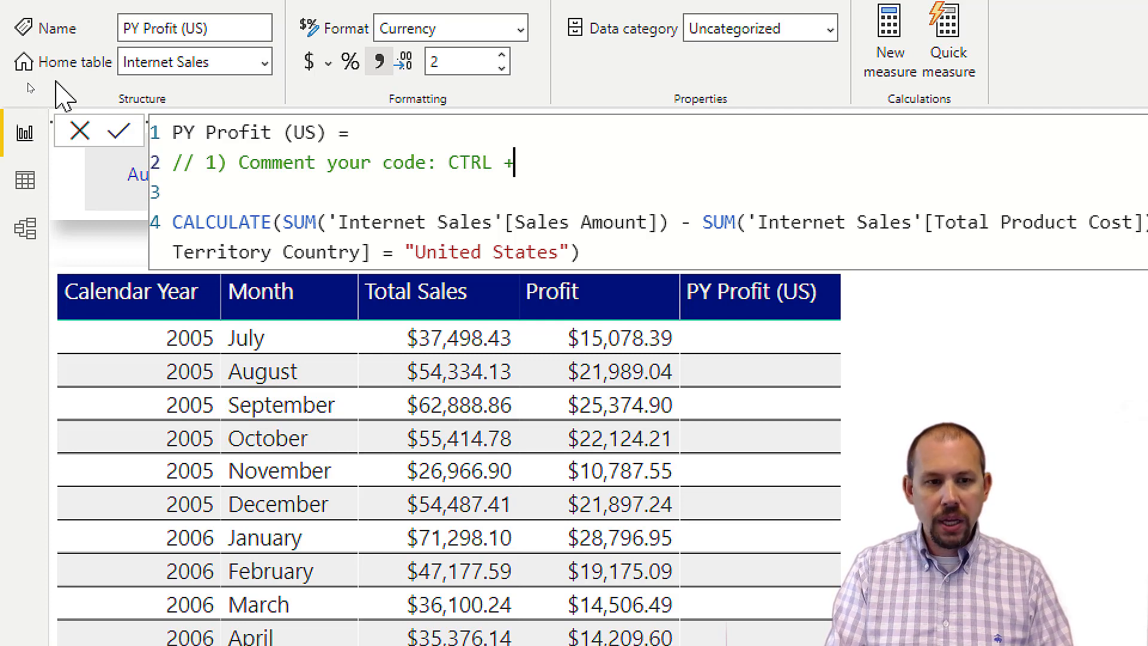
pyautogui.write('/')
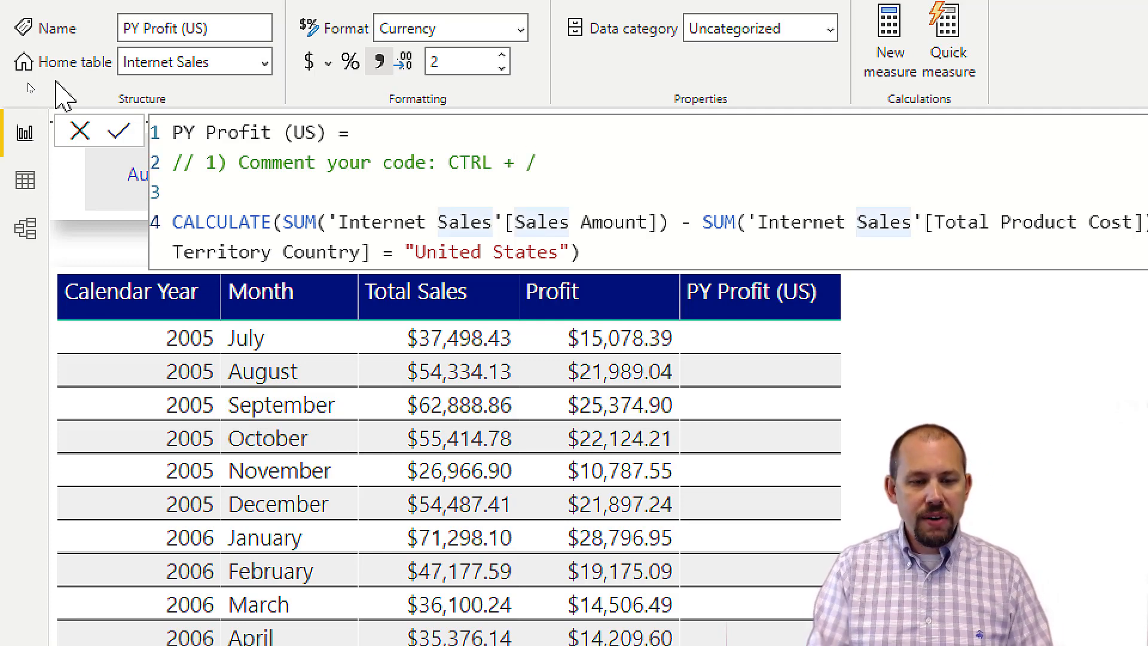
pyautogui.press('Ctrl+/')
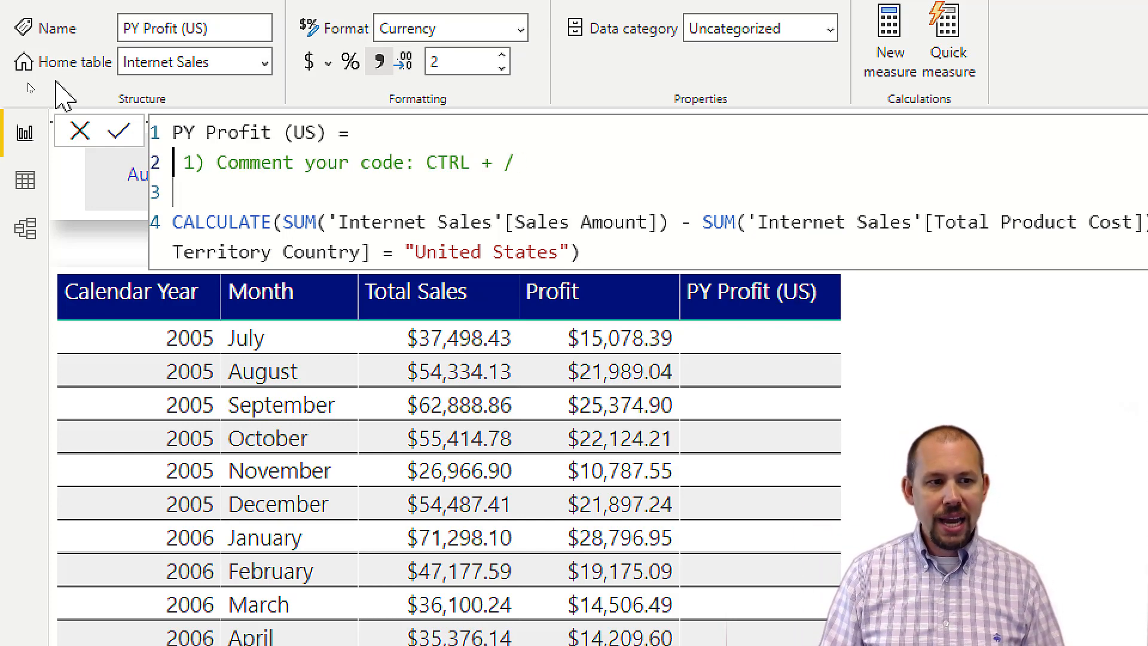
pyautogui.press('Ctrl+/')
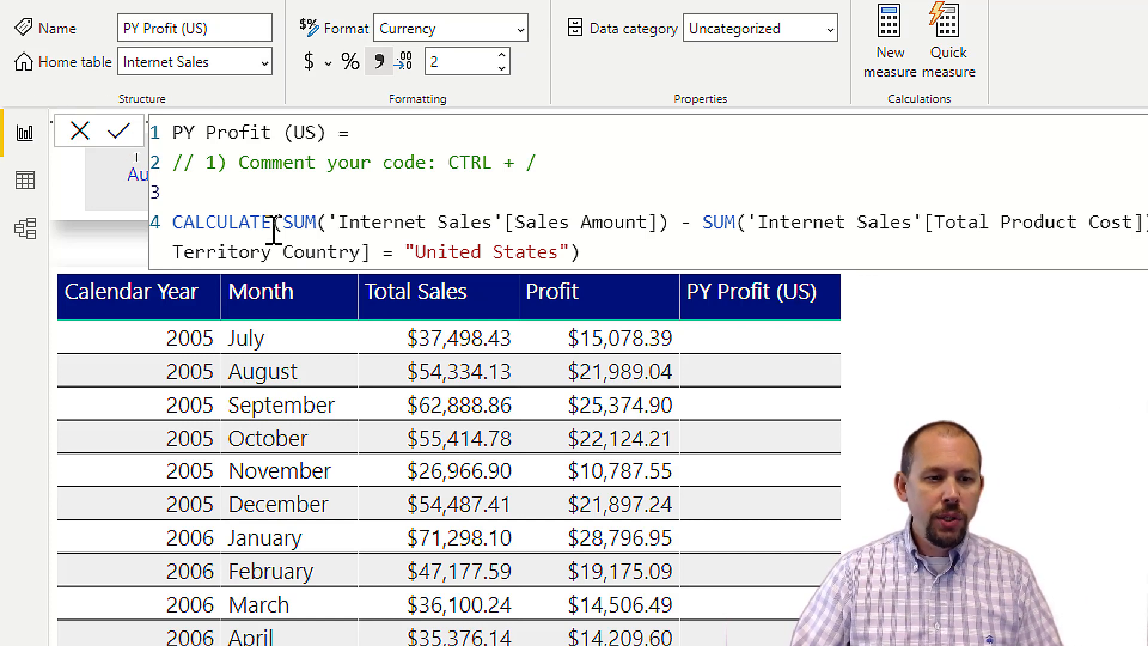
# Step: Replace the Sales Amount and Total Product Cost SUM expressions with [Total Sales] and then [Profit]
pyautogui.moveTo(280, 223); pyautogui.dragTo(656, 223)
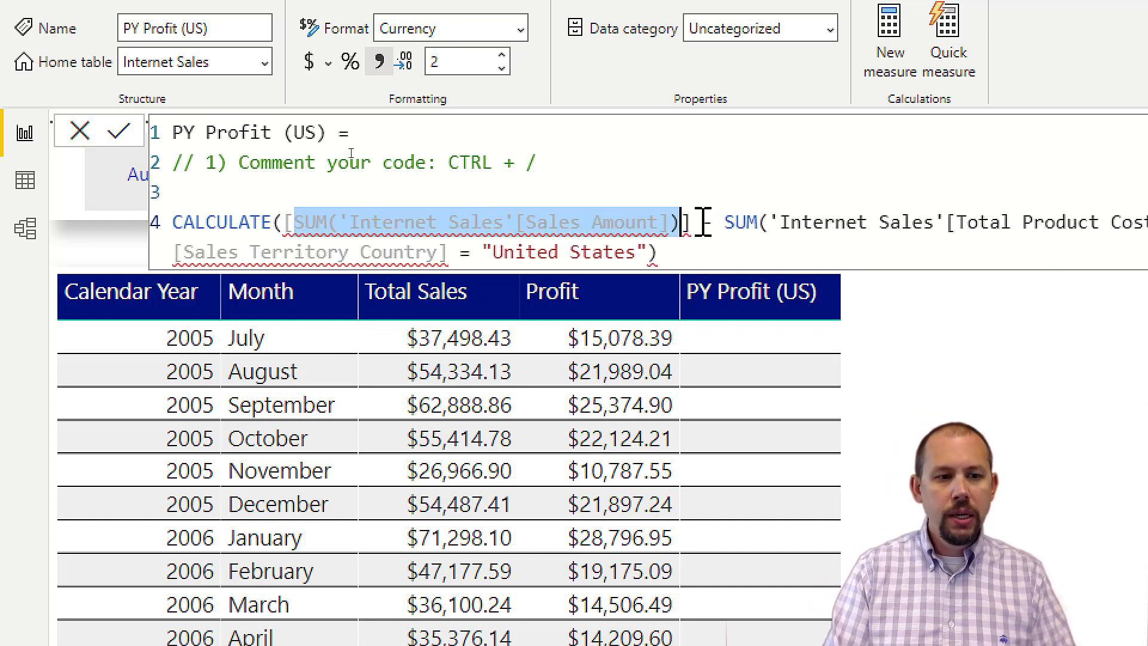
pyautogui.write('[tOTAL')
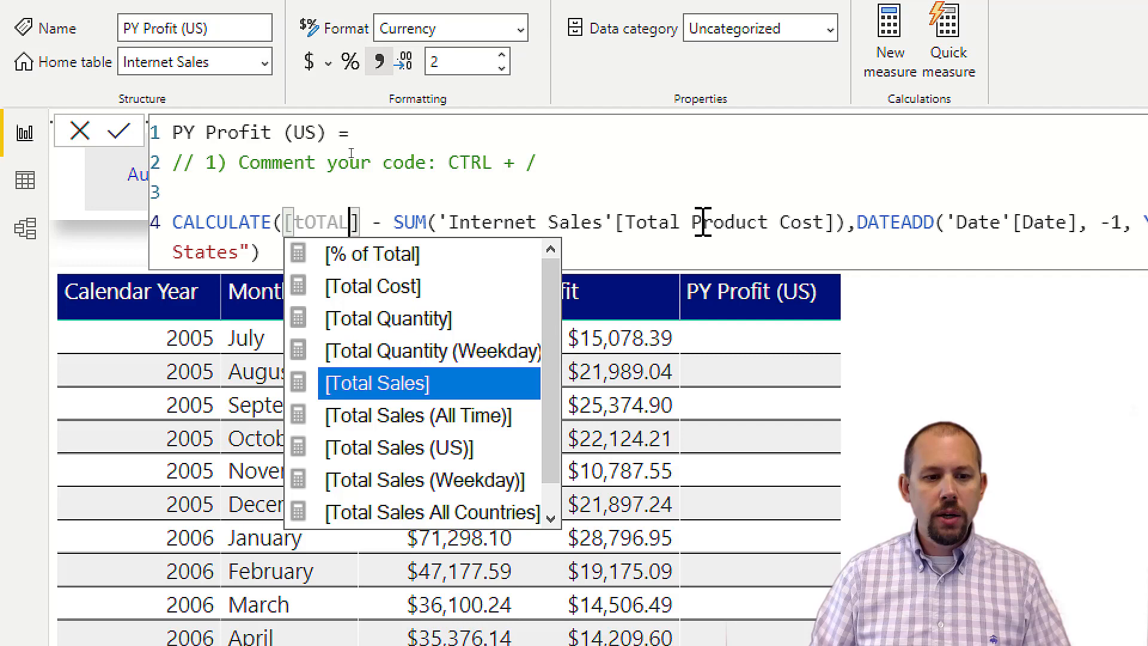
pyautogui.click(375, 383)
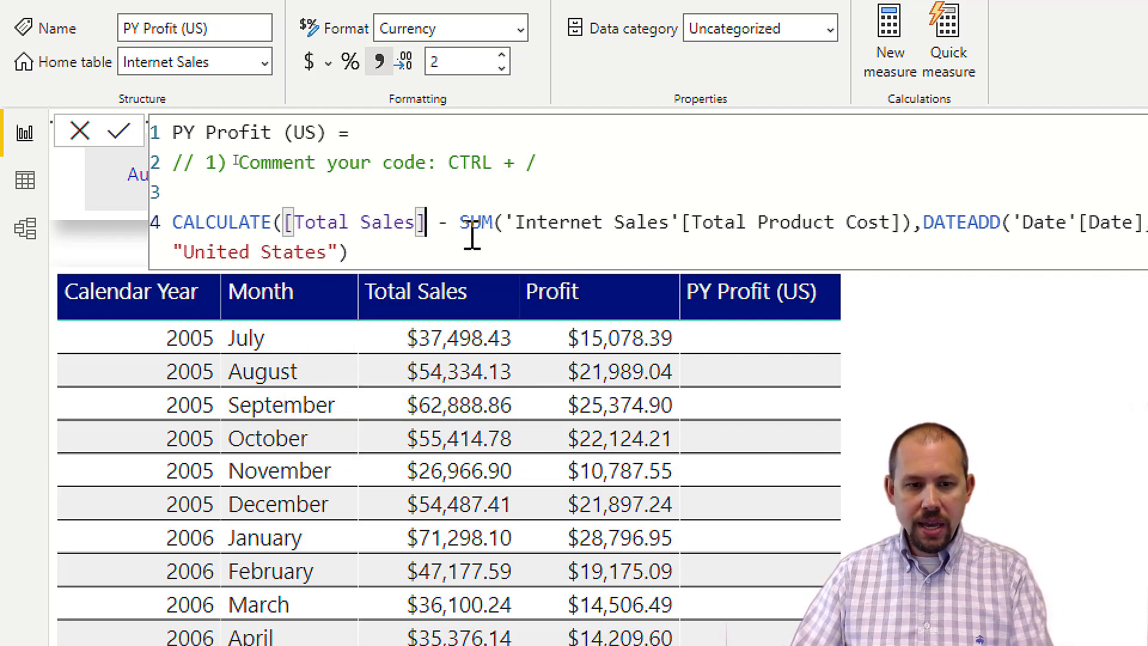
pyautogui.moveTo(460, 222); pyautogui.dragTo(908, 221)
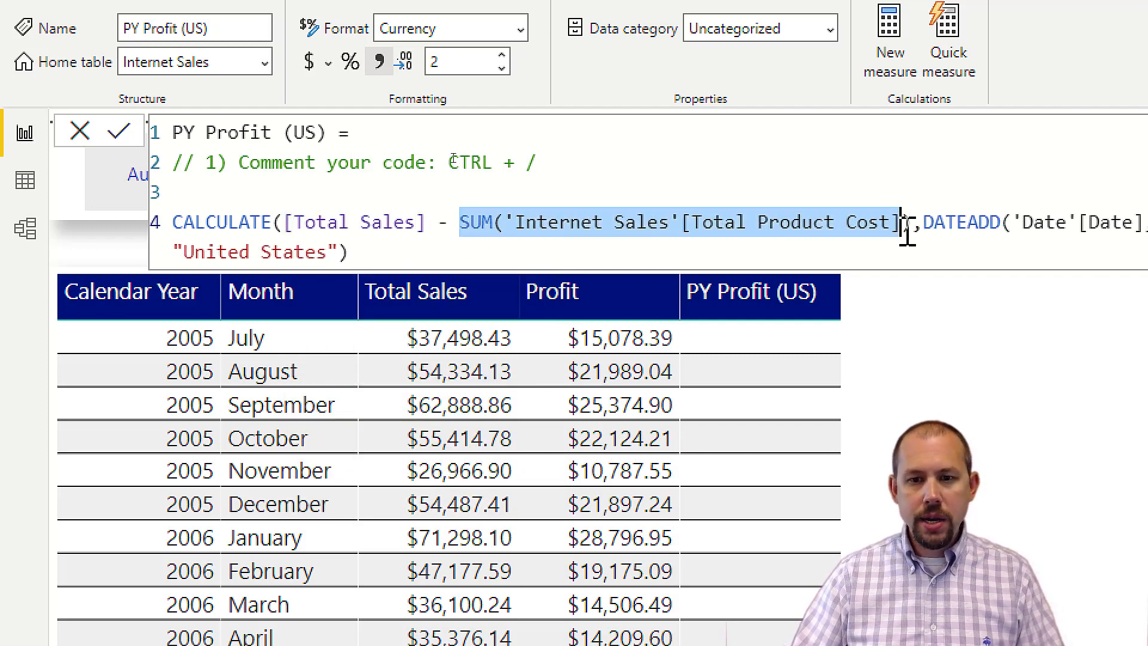
pyautogui.write('[TOTA')
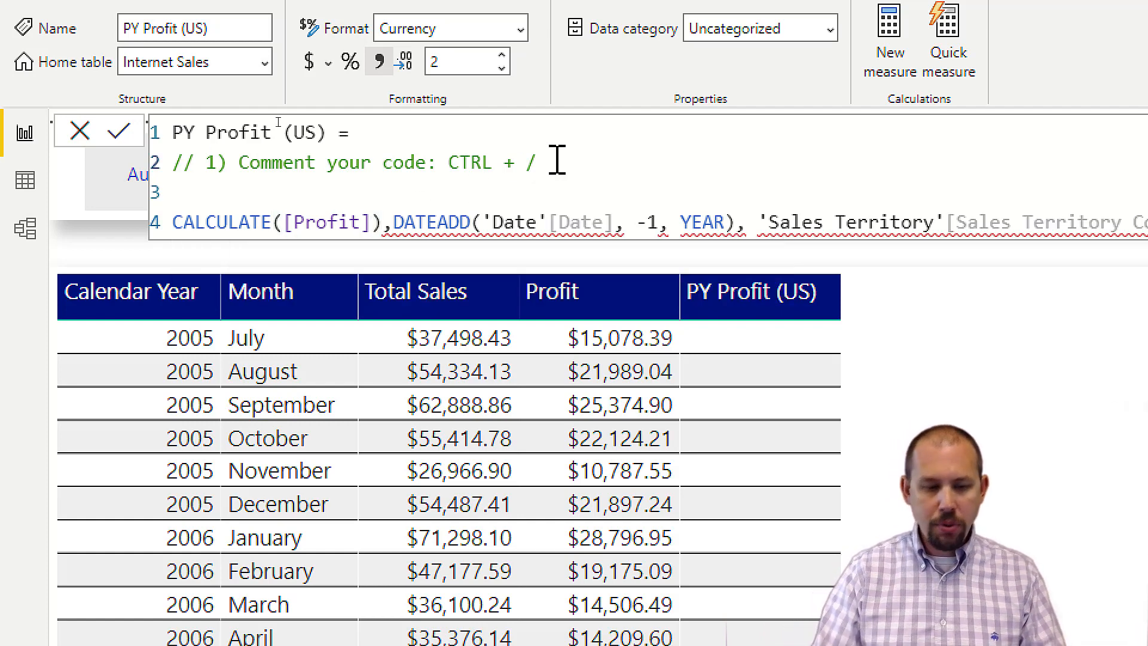
# Step: Add the second tip comment '// 2) Use Explicit Measures'
pyautogui.write('// 2')
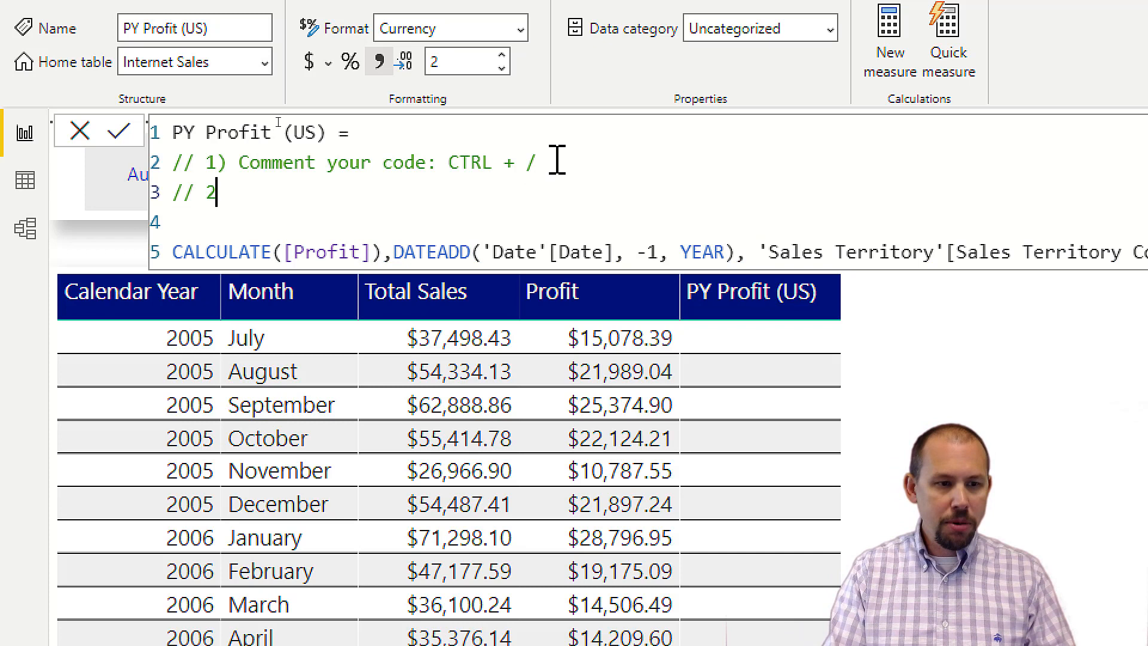
pyautogui.write(')')
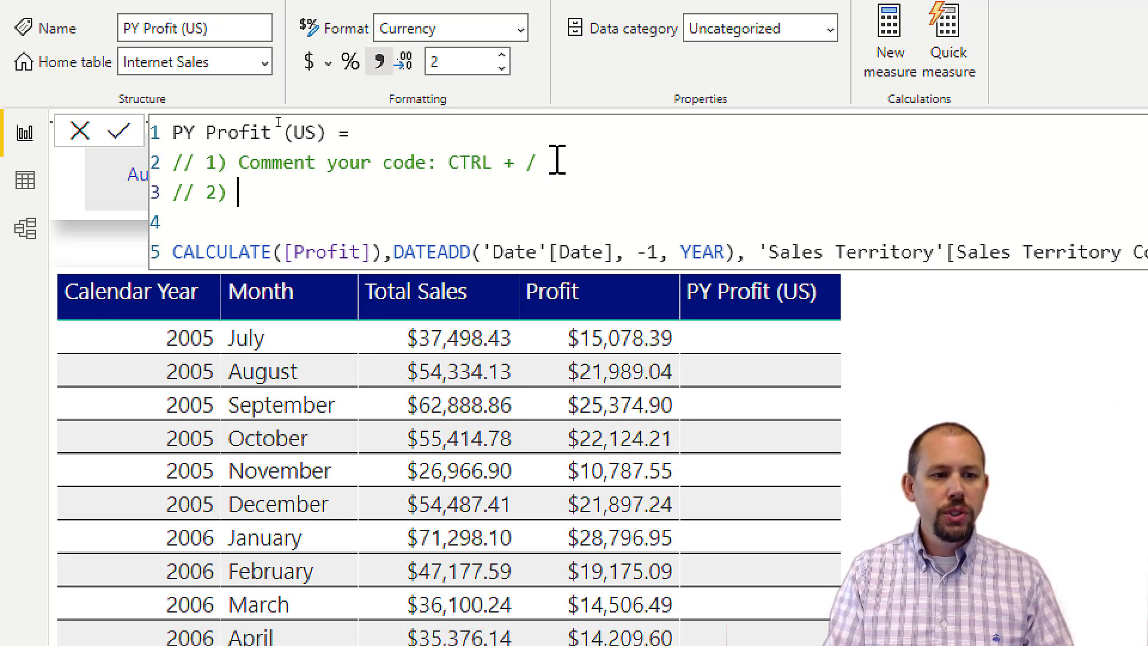
pyautogui.write('Use Explicit')
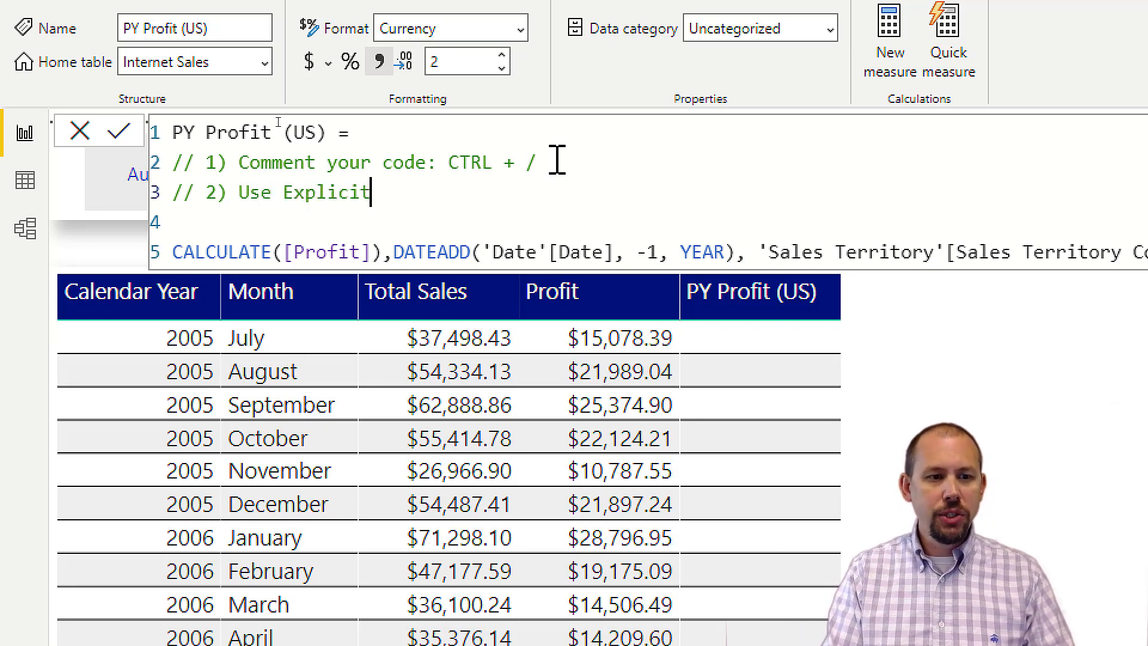
pyautogui.write('Measures')
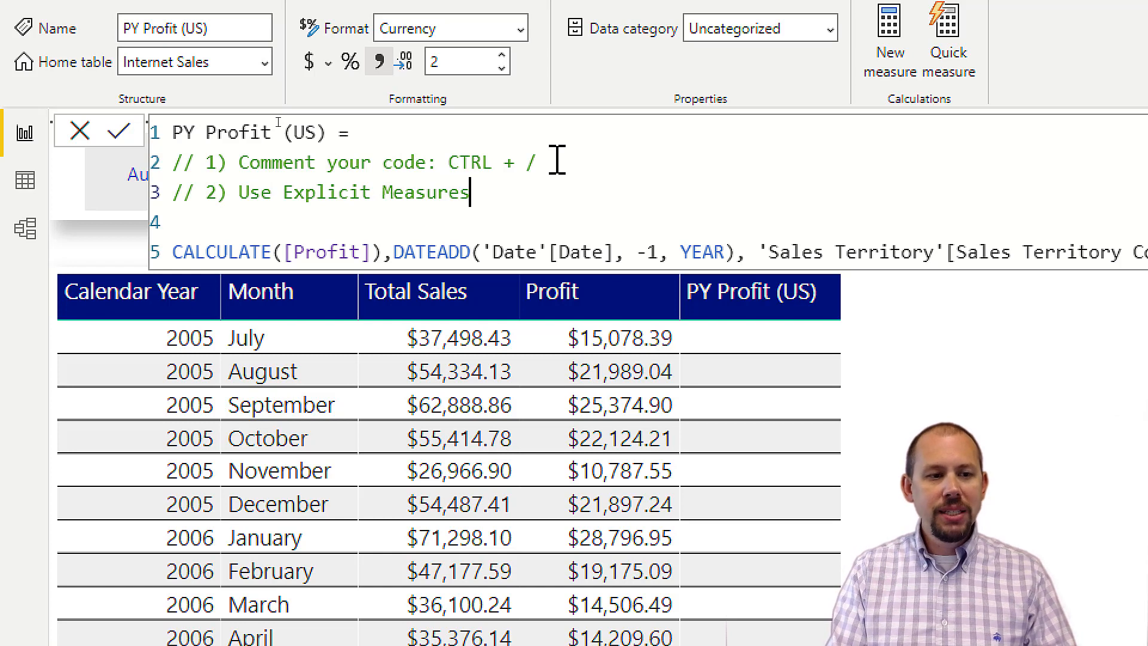
# Step: Add the third tip comment '// 3) Format your Code: SHIFT + Enter'
pyautogui.write('// 3')
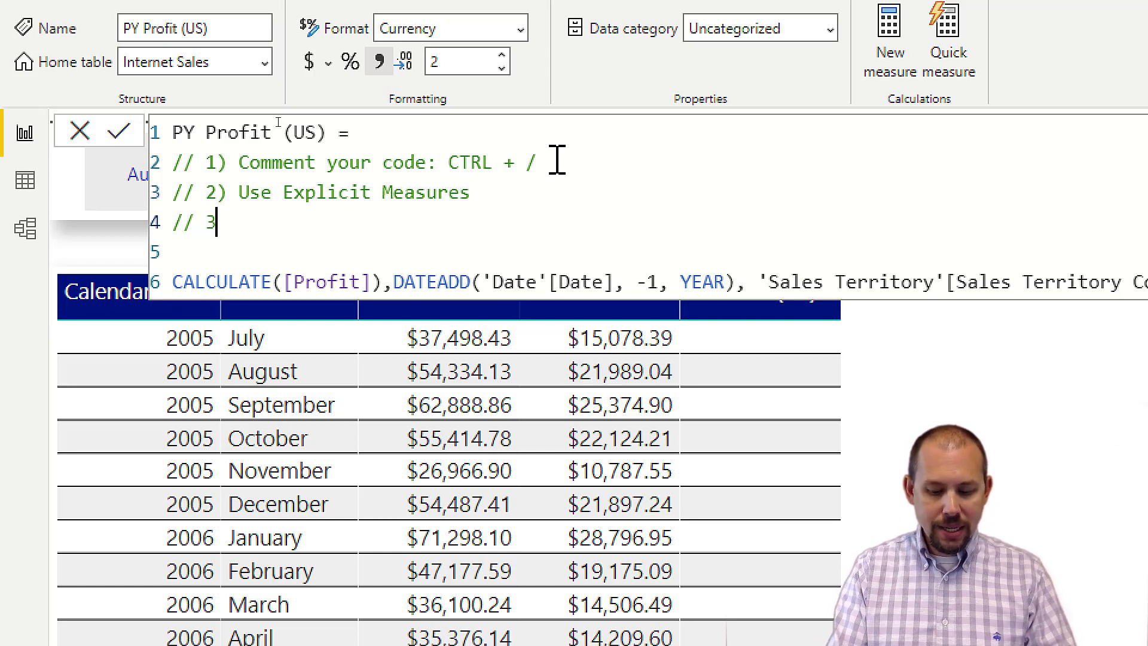
pyautogui.write('Fo')
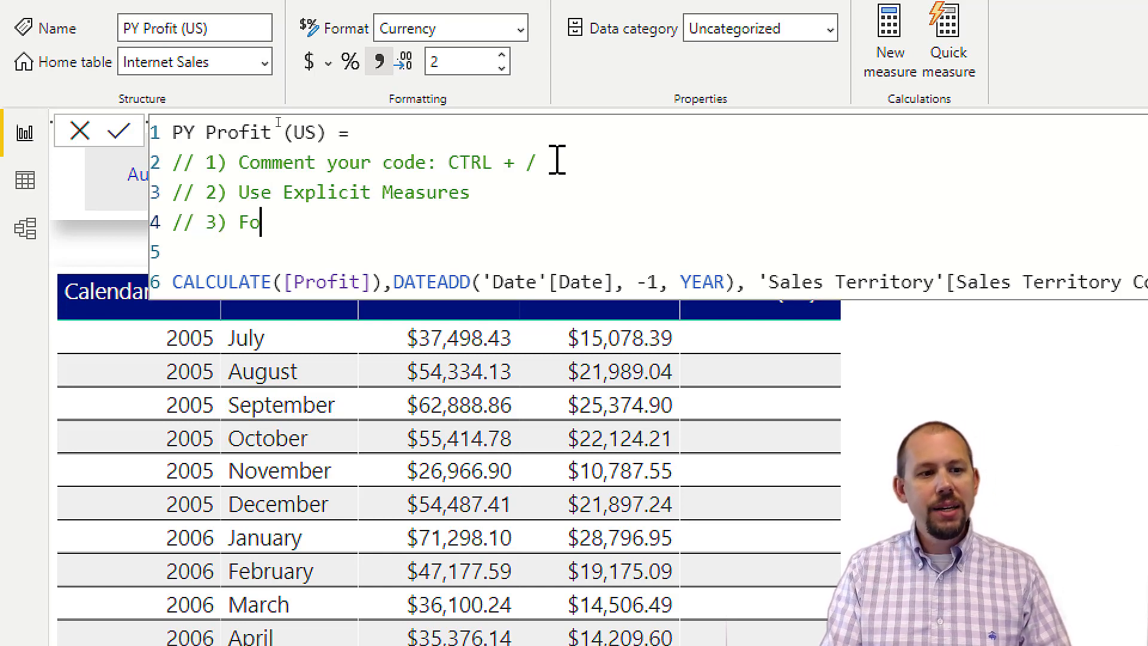
pyautogui.write('rmat your Code:')
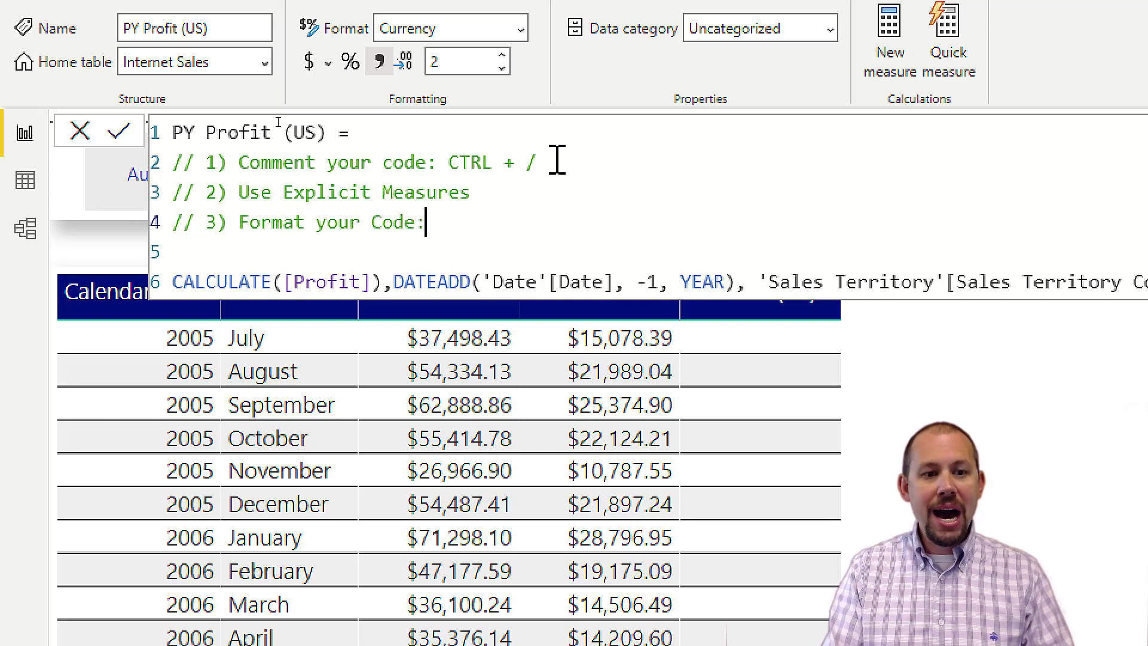
pyautogui.write('S')
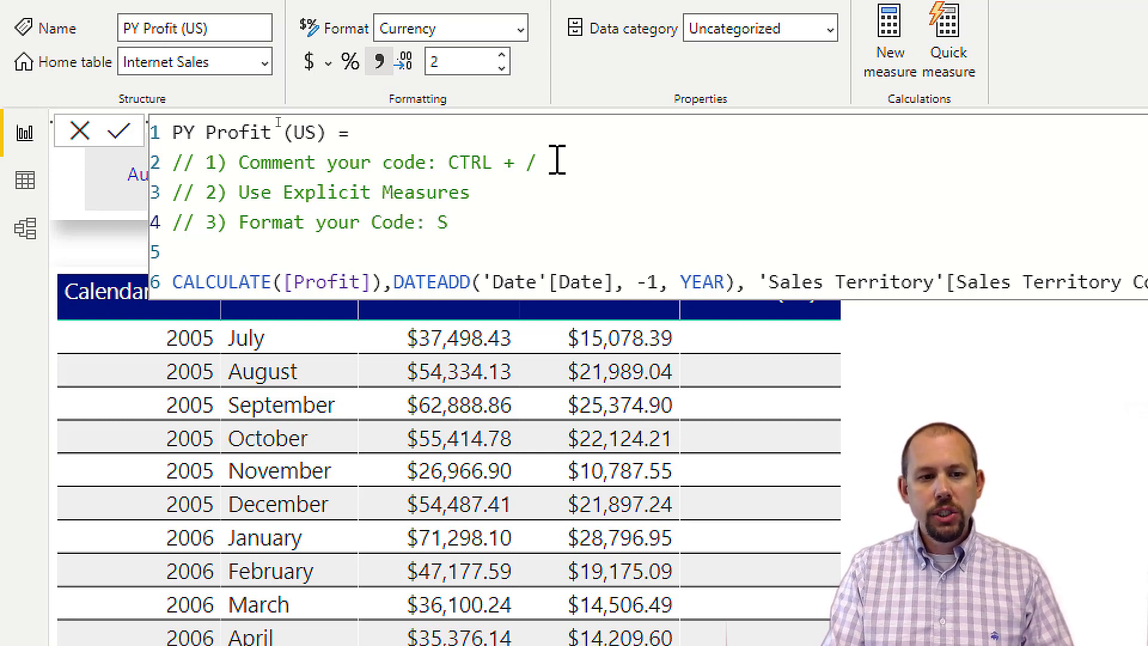
pyautogui.write('HIFT + Enter')
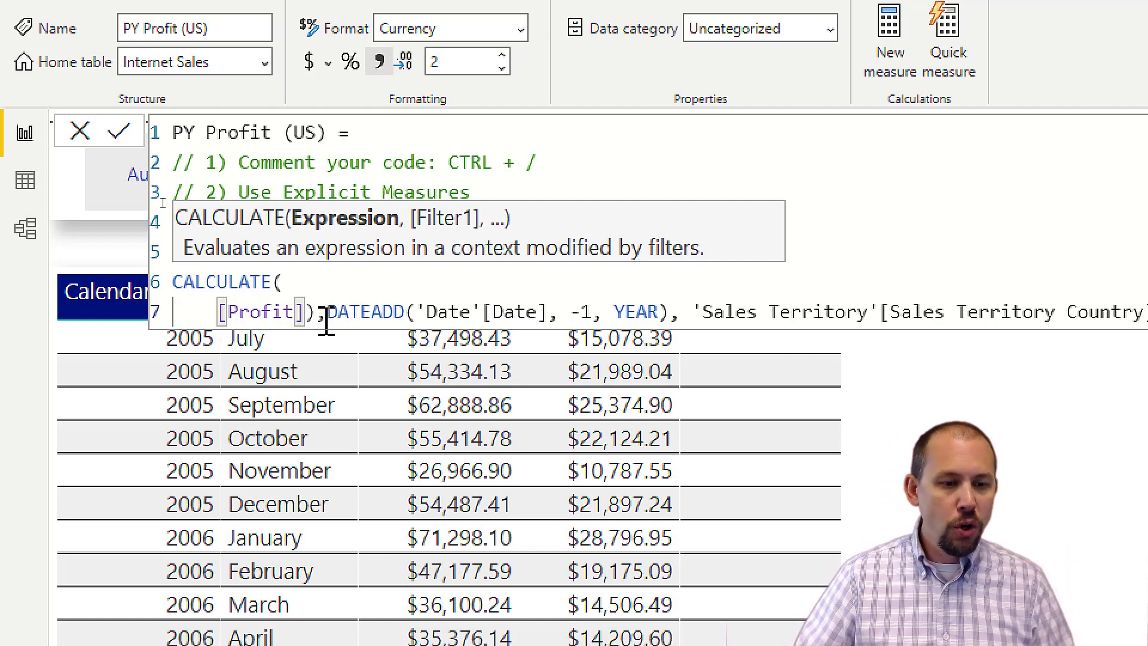
# Step: Finish the formatting tip and break the CALCULATE arguments, including the United States filter, onto separate lines
pyautogui.write('// 3) Format your Code: SHIFT + Enter')
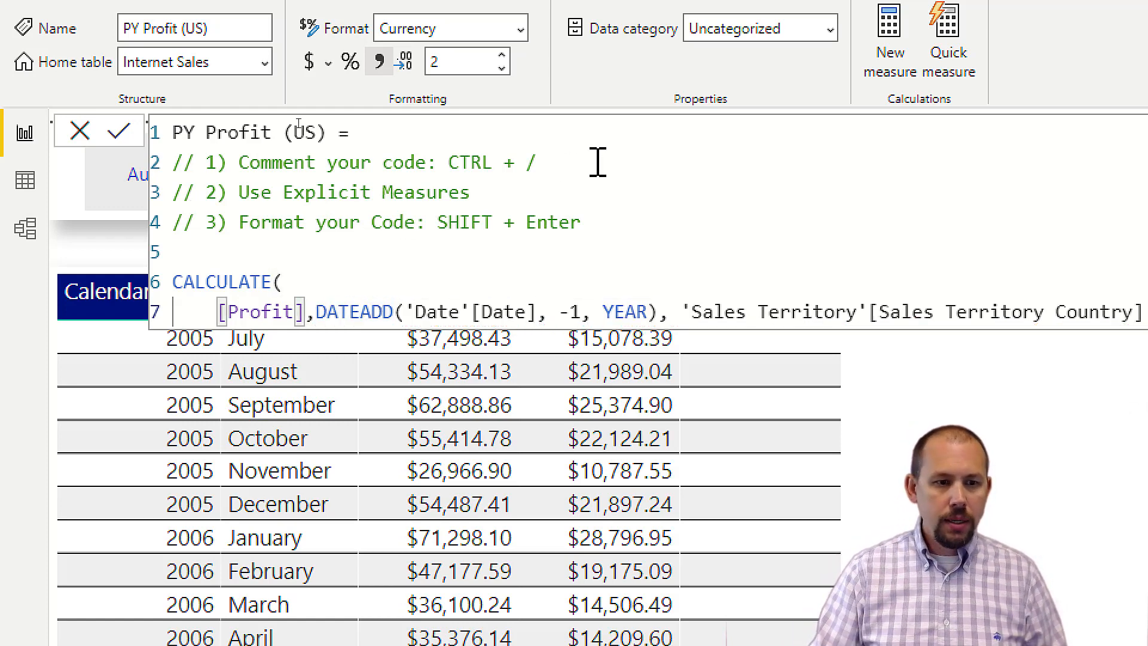
pyautogui.doubleClick(354, 311)
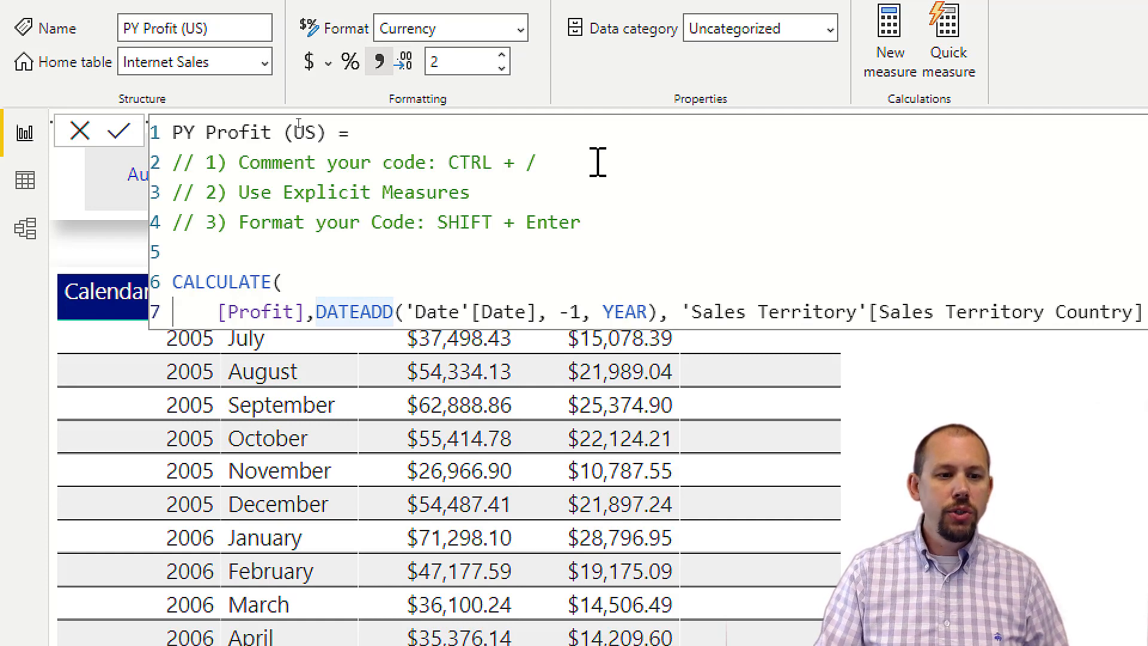
pyautogui.write('= "United')
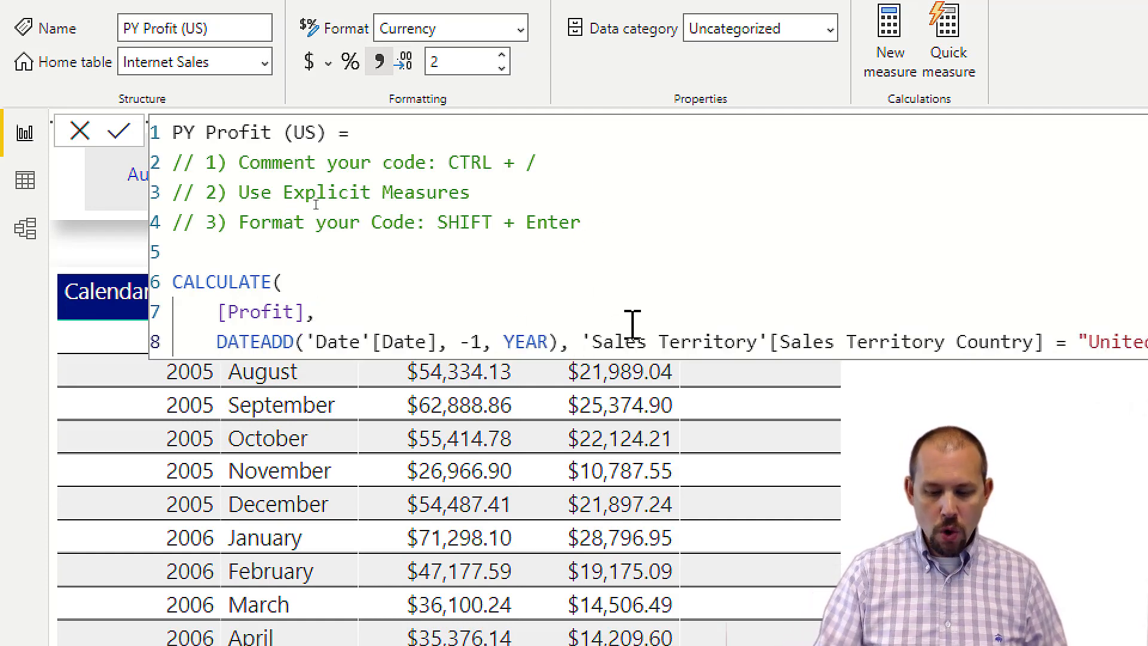
pyautogui.press('Shift+Enter')
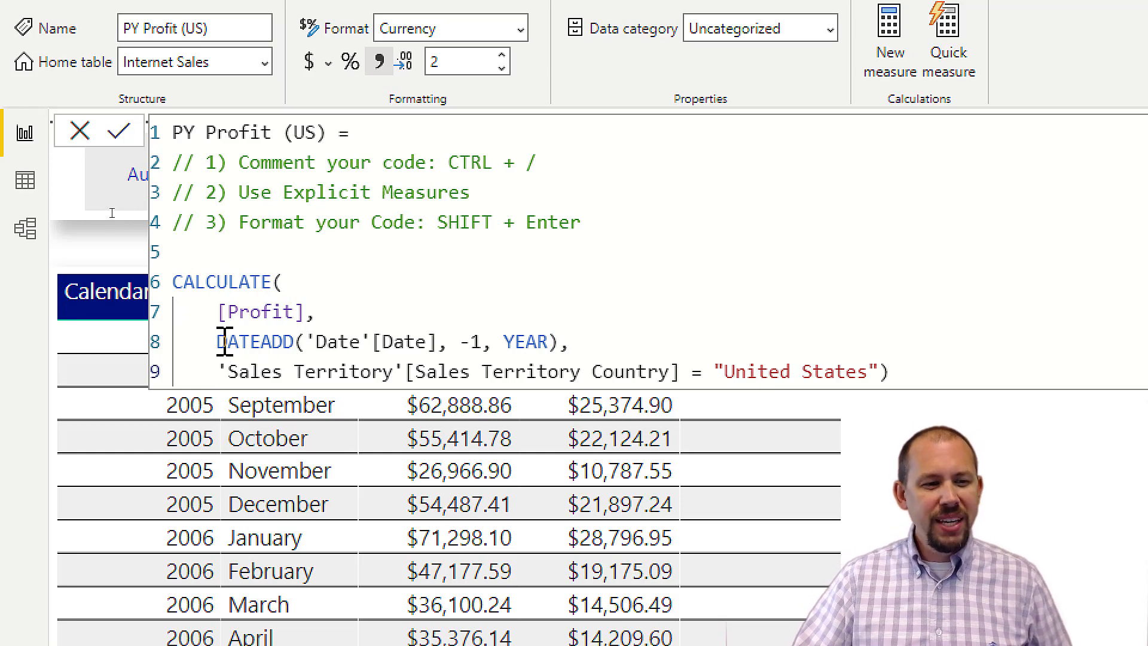
pyautogui.moveTo(214, 341); pyautogui.dragTo(575, 341)
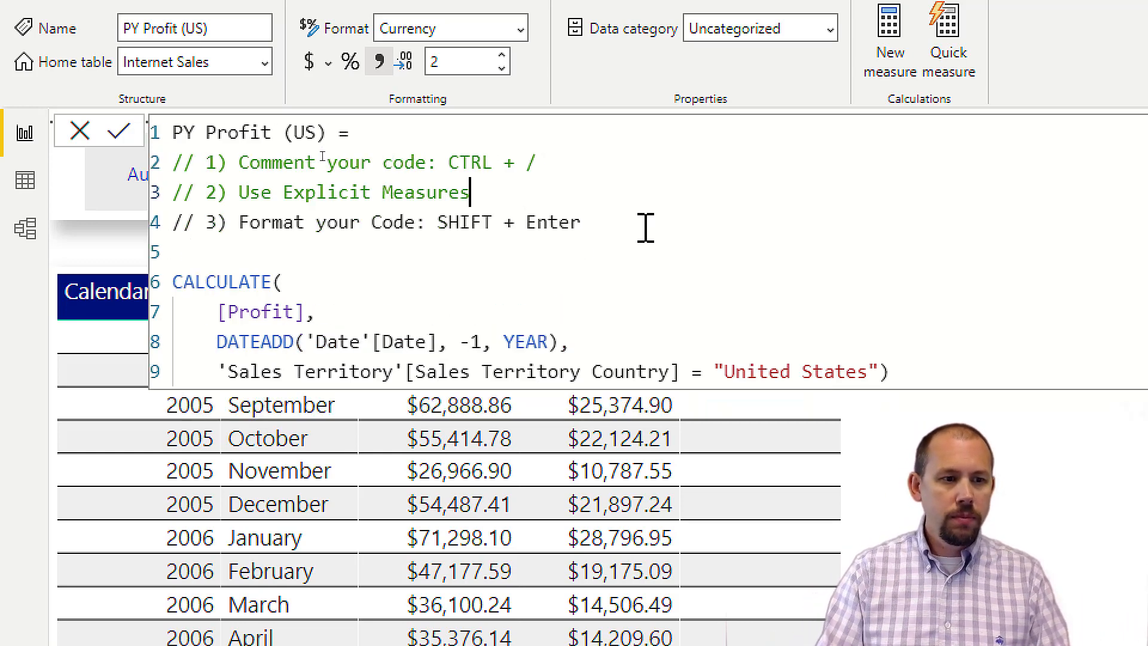
# Step: Add the comment '// 4) Use Variables' on a new line after the formatting tip
pyautogui.doubleClick(425, 191)
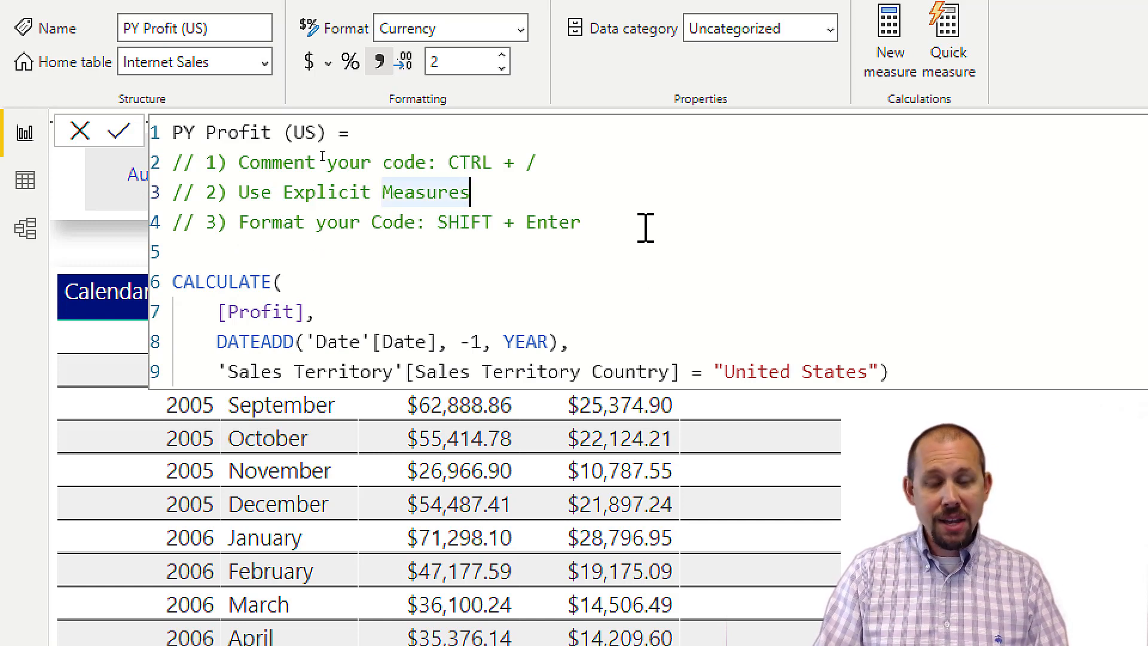
pyautogui.press('Enter')
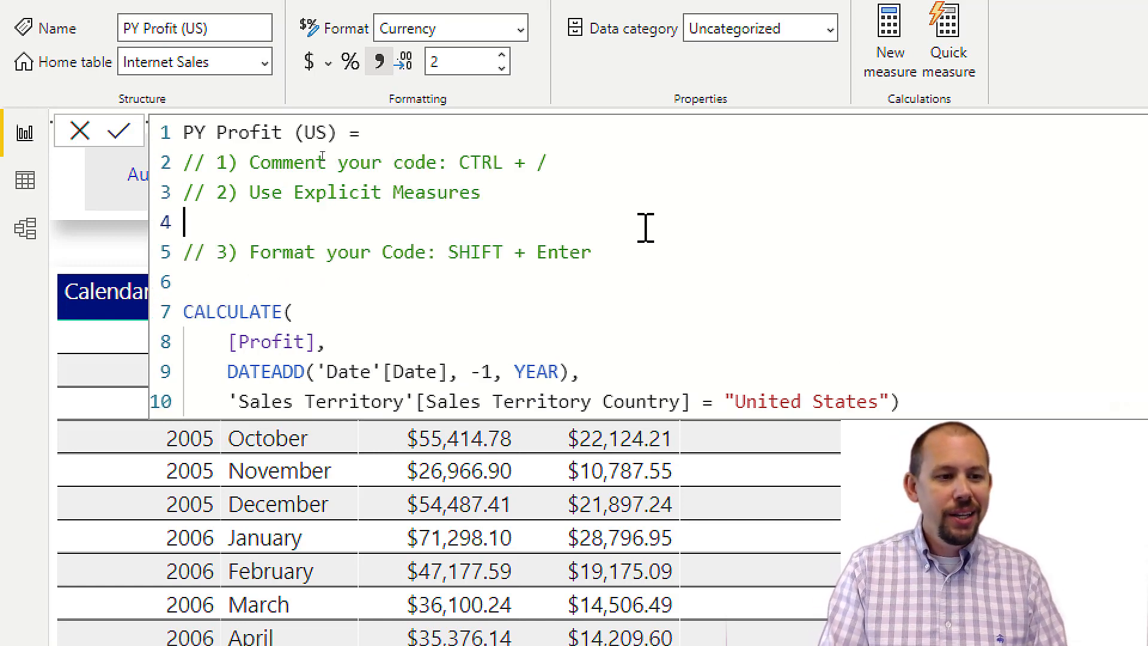
pyautogui.write('// 4')
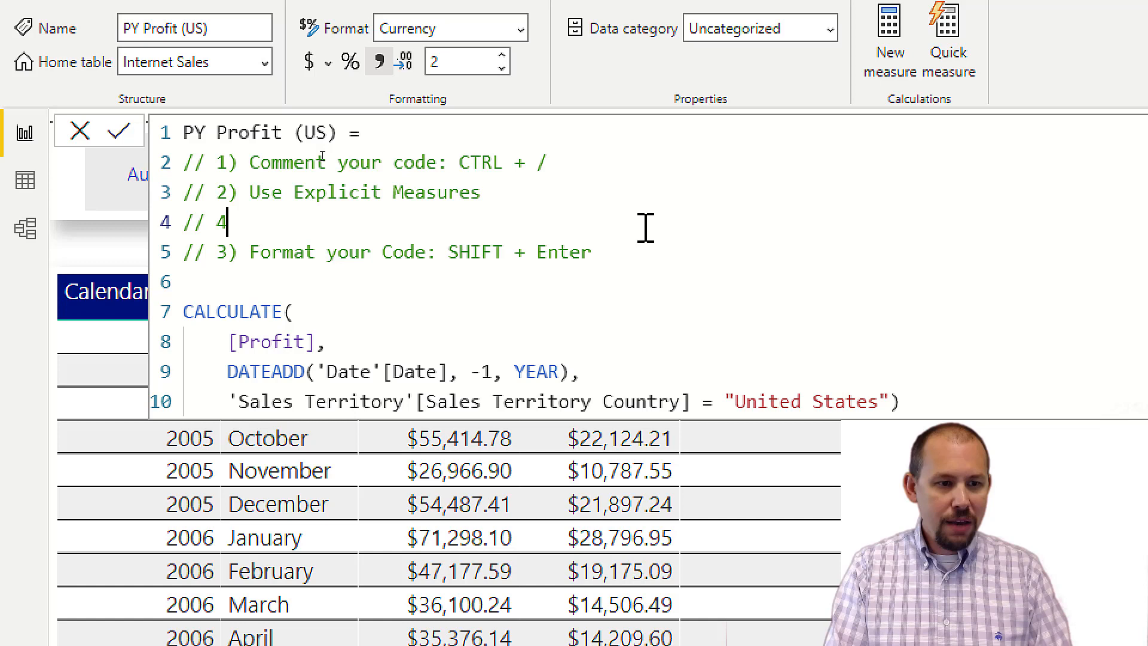
pyautogui.write(')')
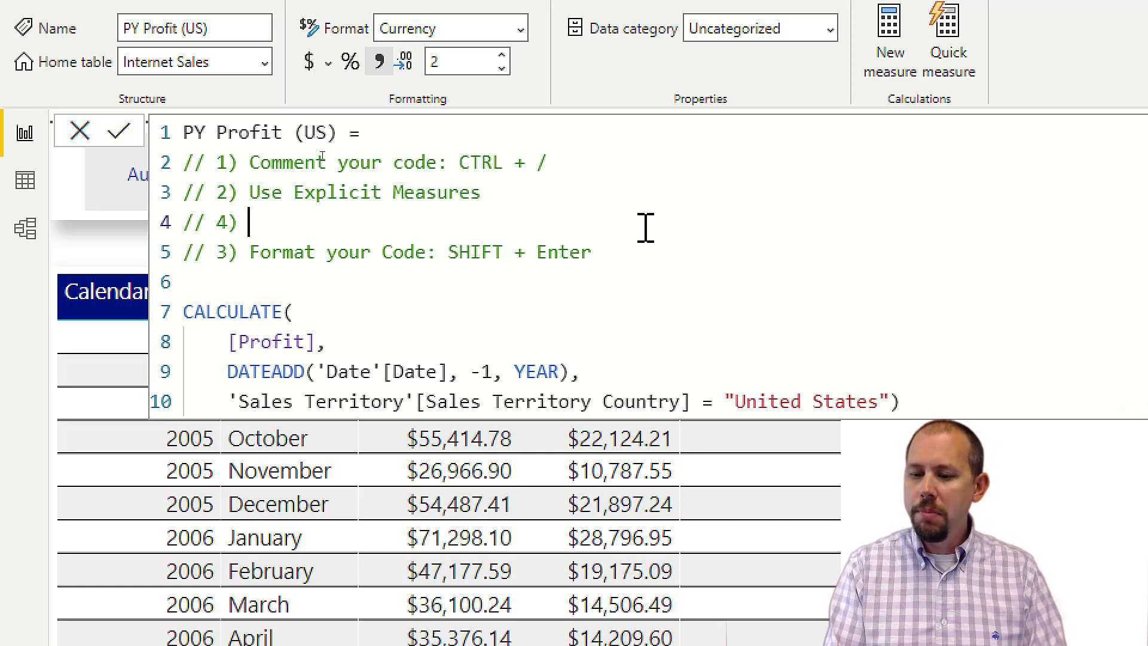
pyautogui.write('Use')
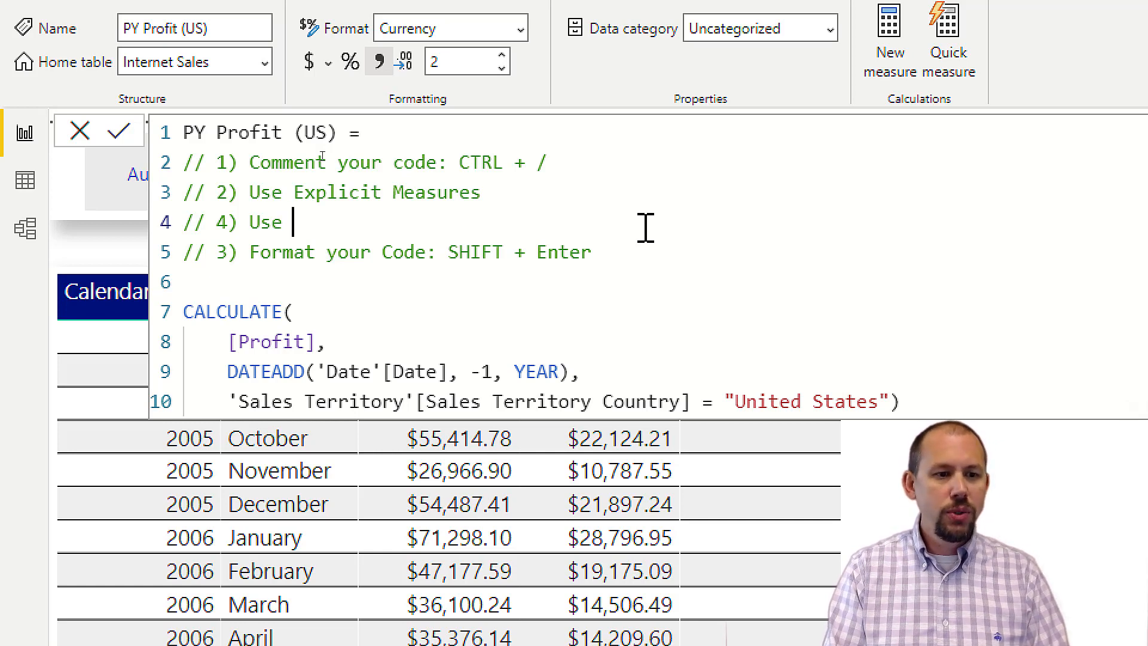
pyautogui.write('Vari')
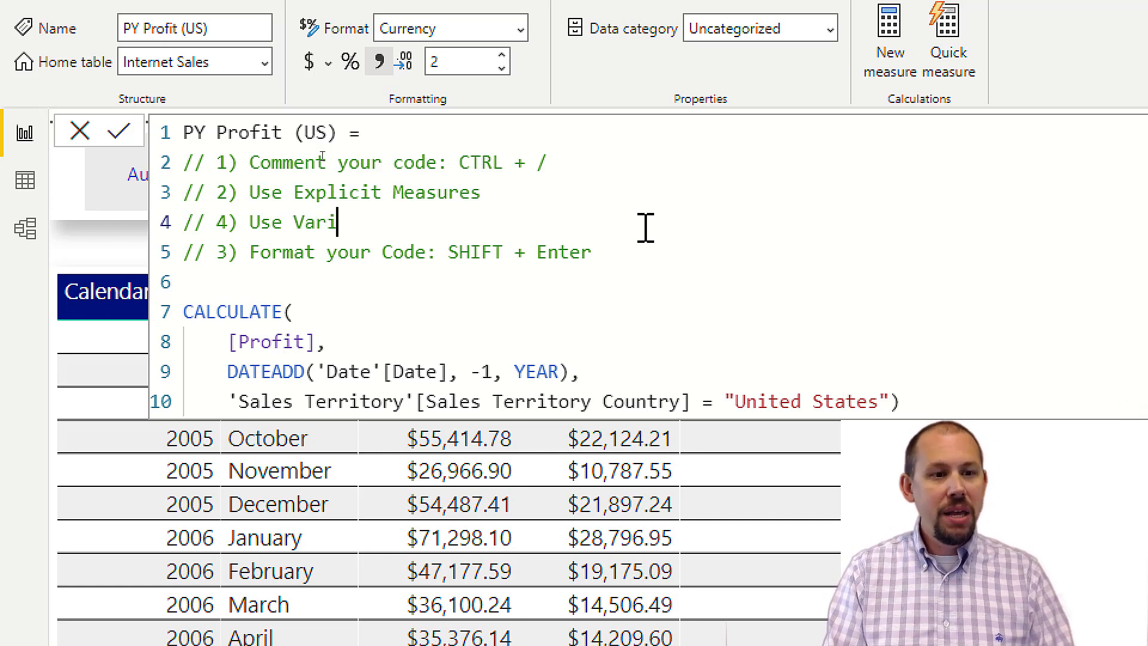
pyautogui.write('ables')
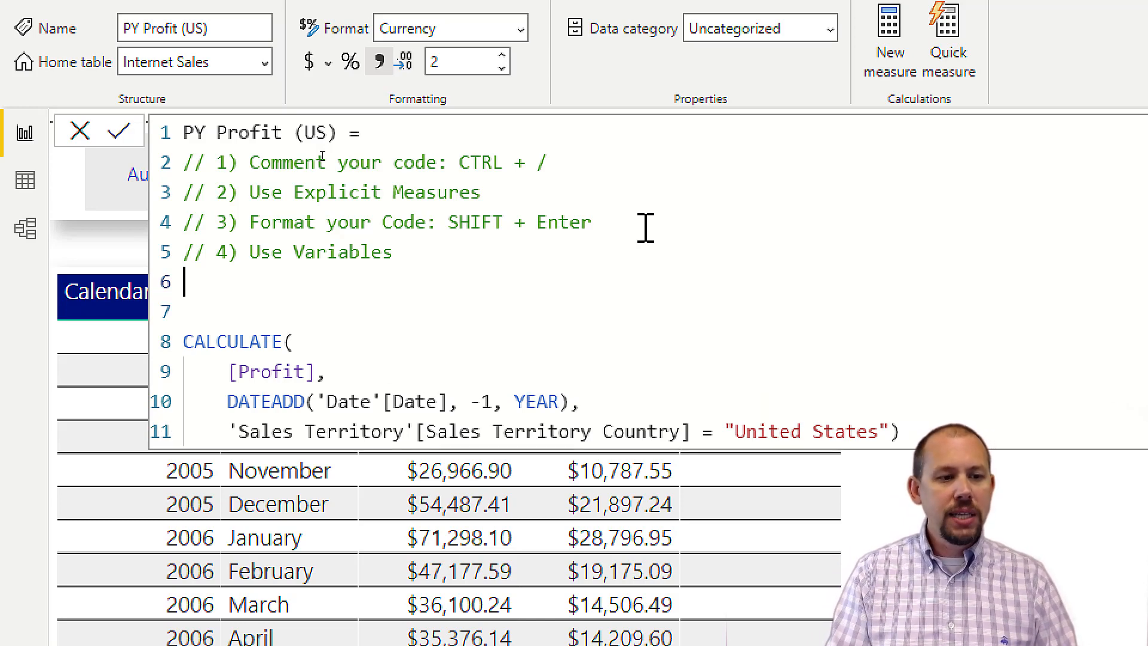
# Step: Define VAR PriorYear = DATEADD('Date'[Date], -1, YEAR) and start a second VAR line
pyautogui.write('VAR P')
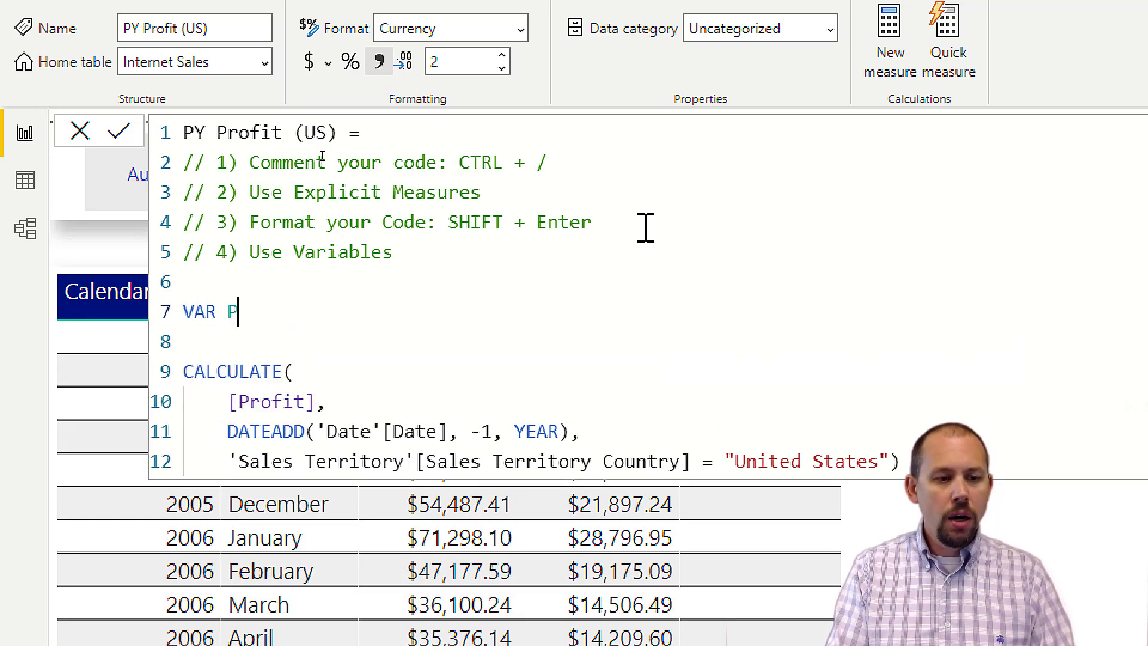
pyautogui.write('riorYear')
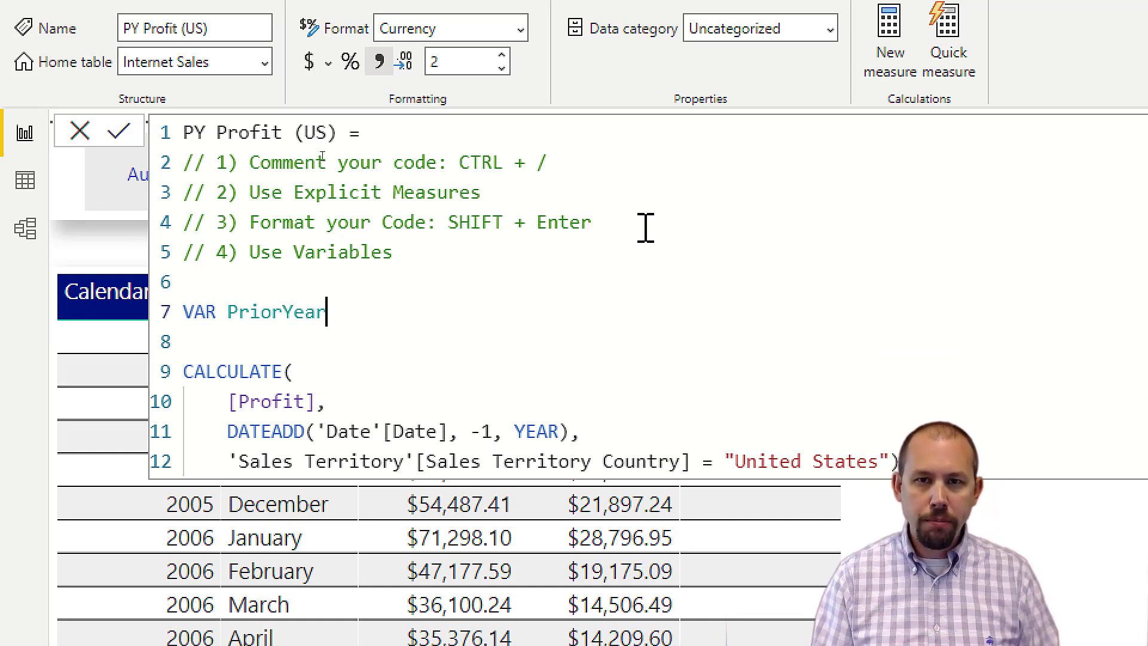
pyautogui.write('=')
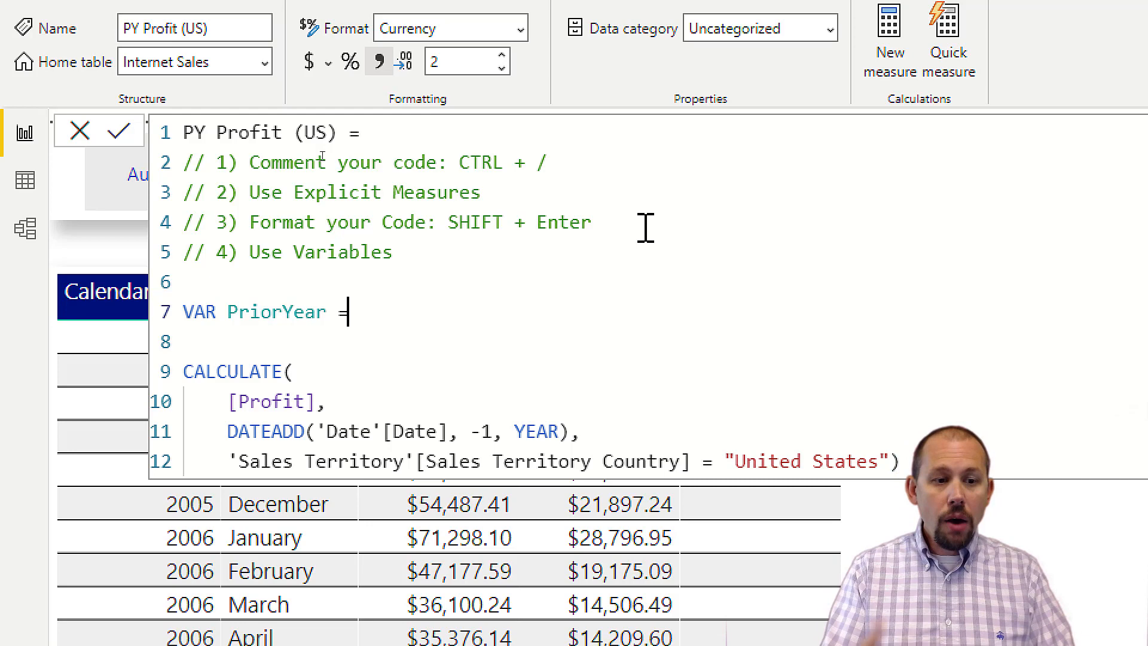
pyautogui.write('date')
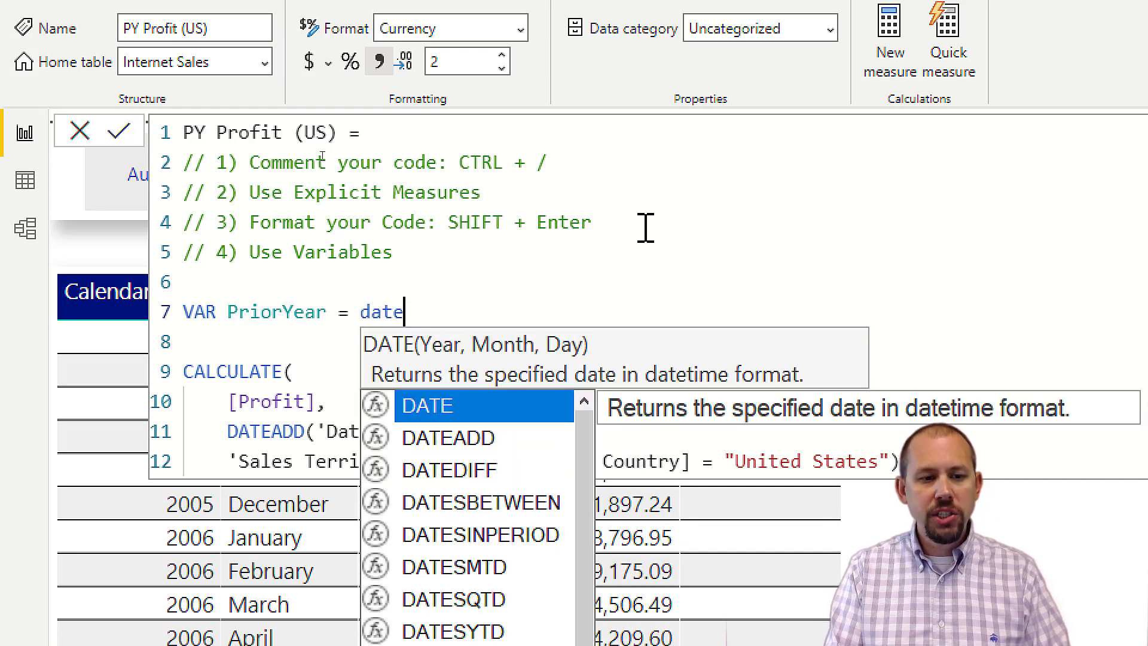
pyautogui.write("DATEADD('d")
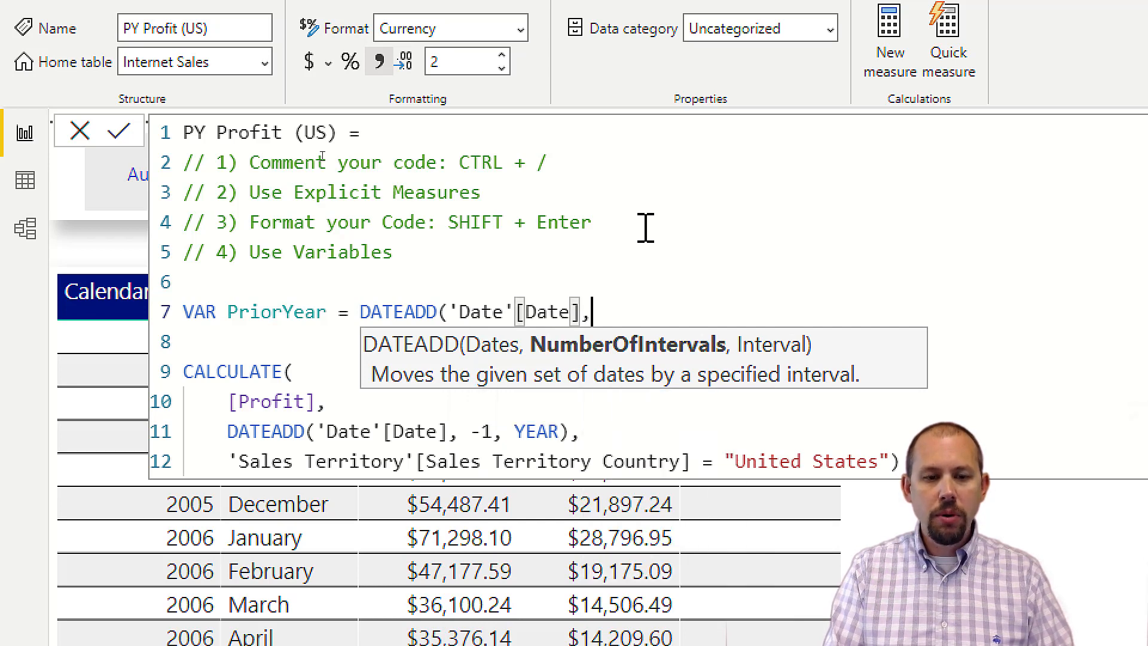
pyautogui.write('-')
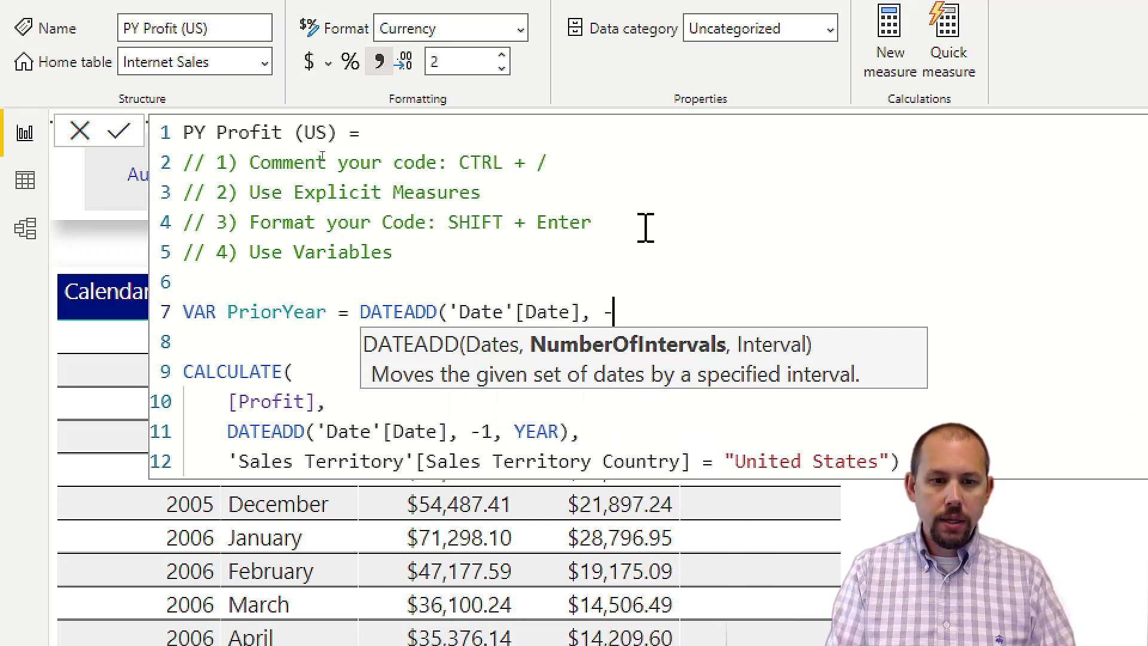
pyautogui.write('-1, year')
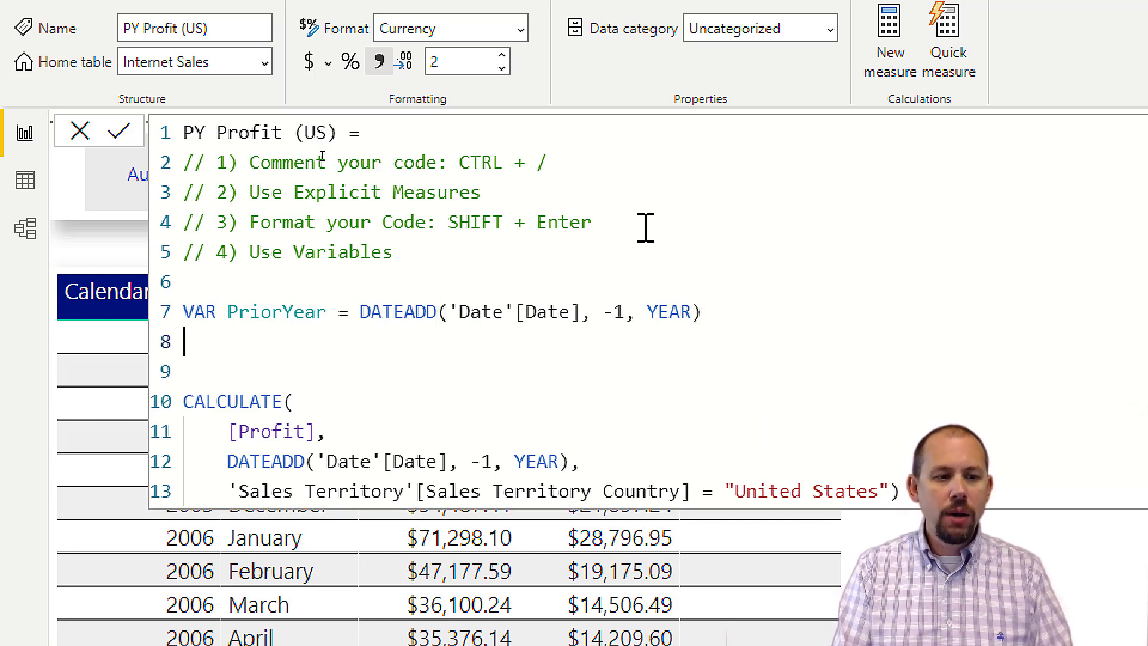
pyautogui.write('v')
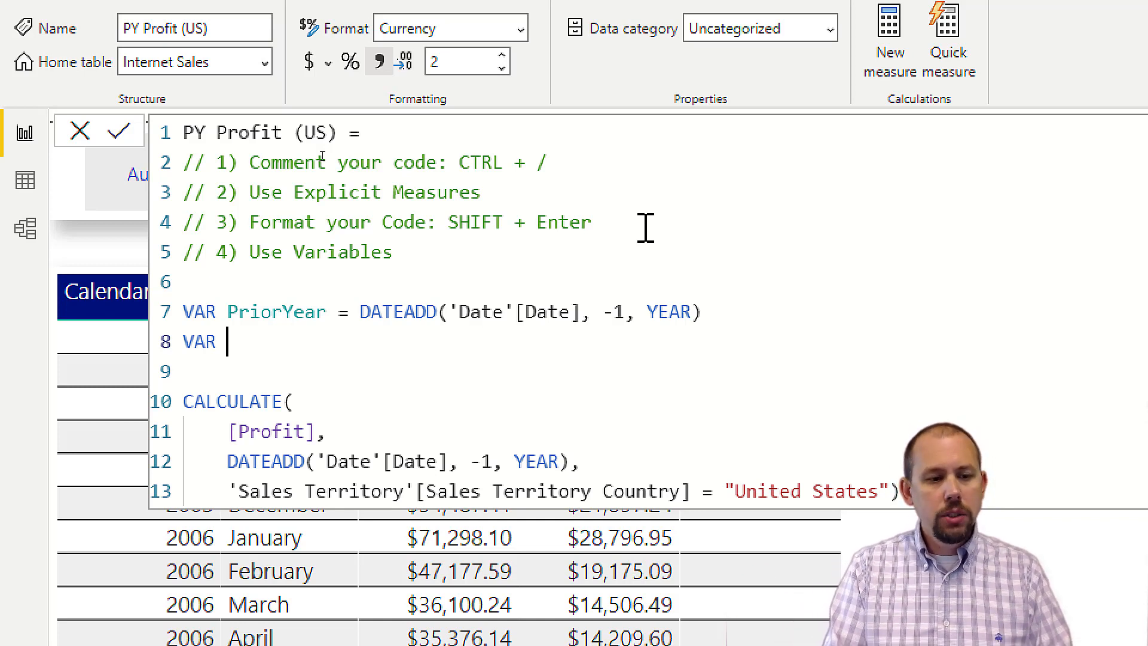
# Step: Define VAR UnitedStates = FILTER(ALL('Sales Territory'), 'Sales Territory'[Sales Territory Country] = "United States")
pyautogui.write('United')
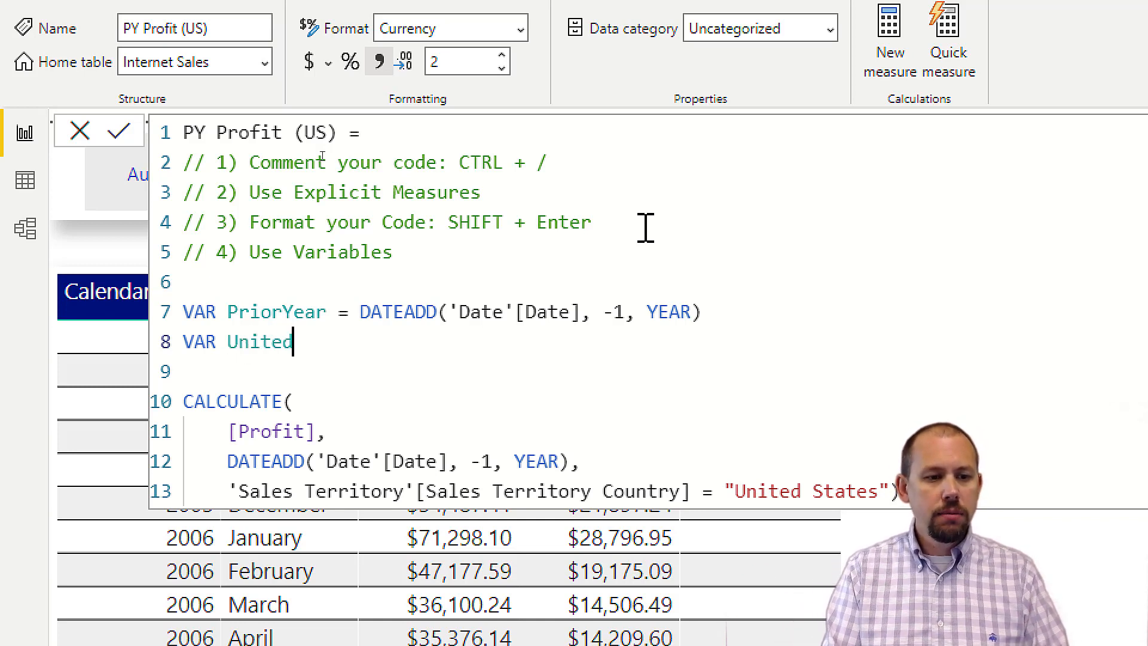
pyautogui.write('States =')
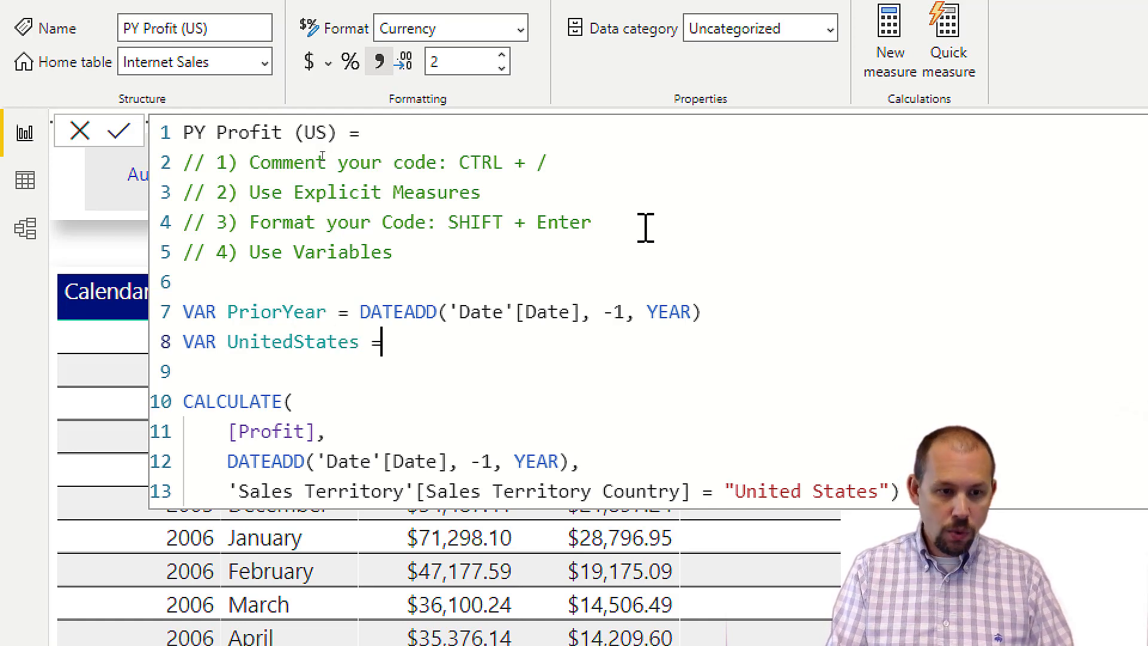
pyautogui.write("FILTER('D")
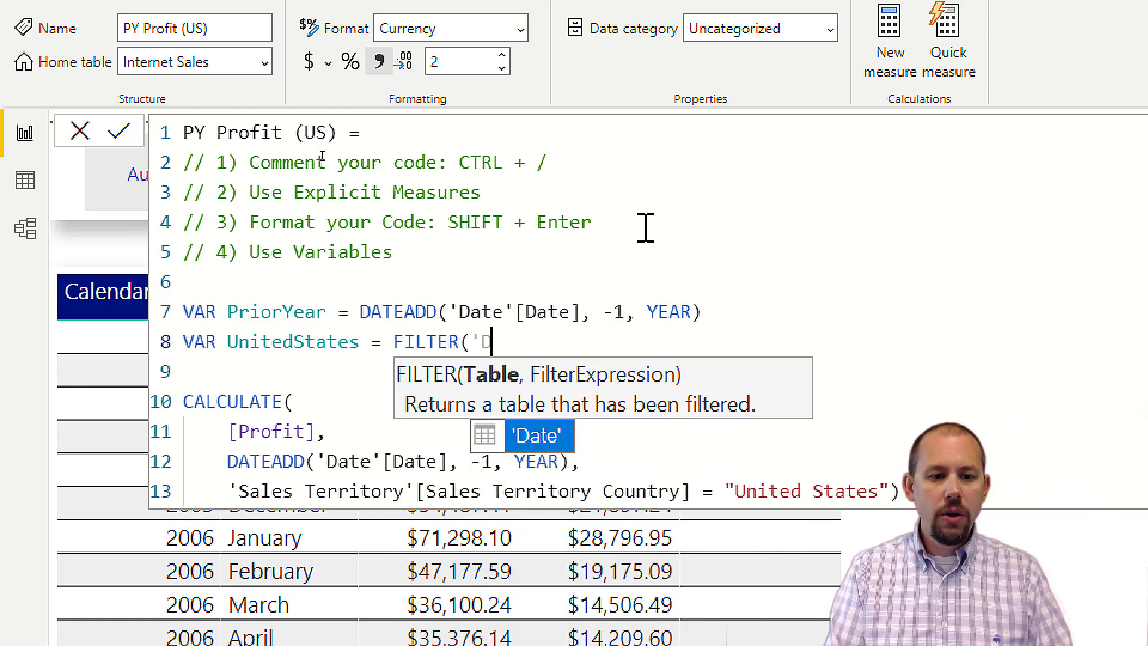
pyautogui.write('ALL')
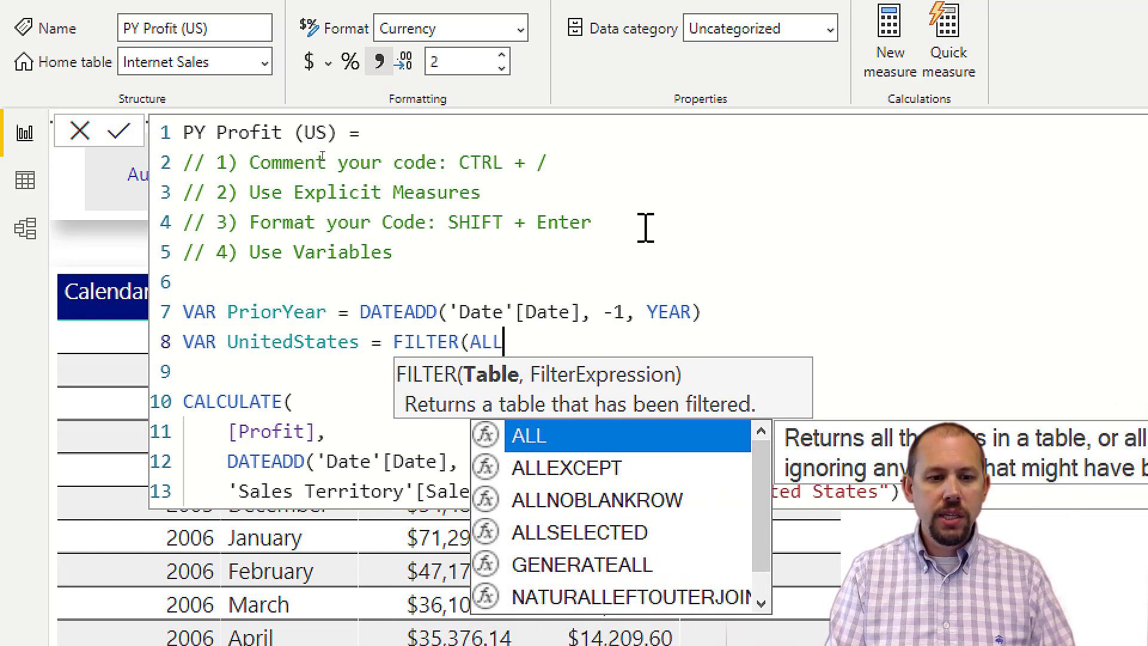
pyautogui.write("('SALES")
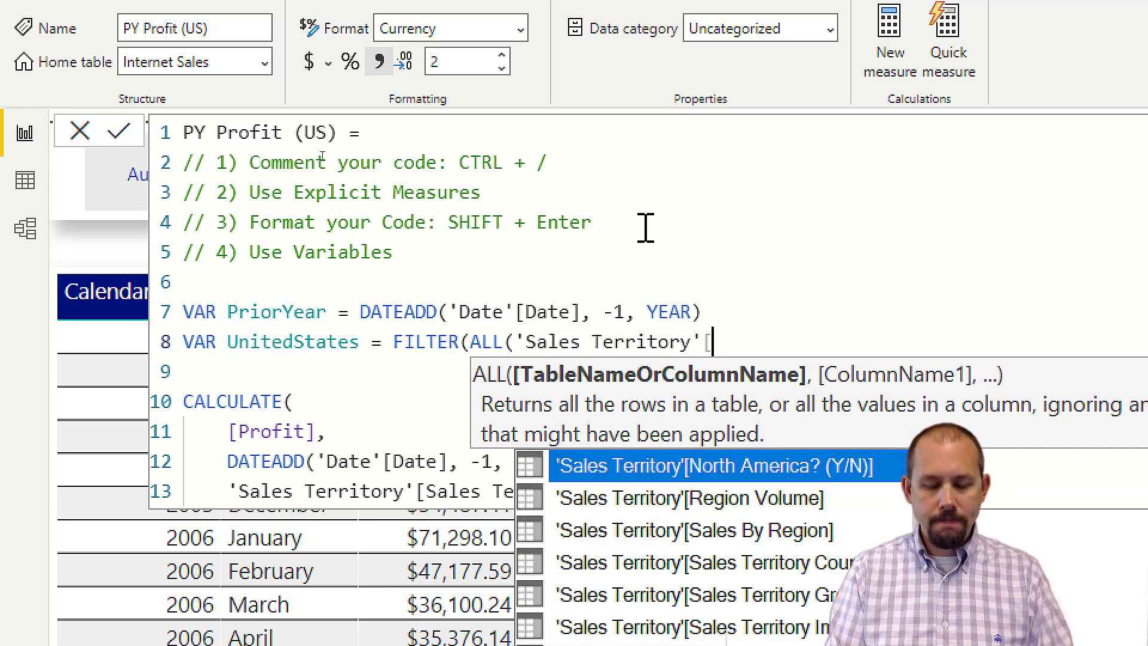
pyautogui.write("), 'S")
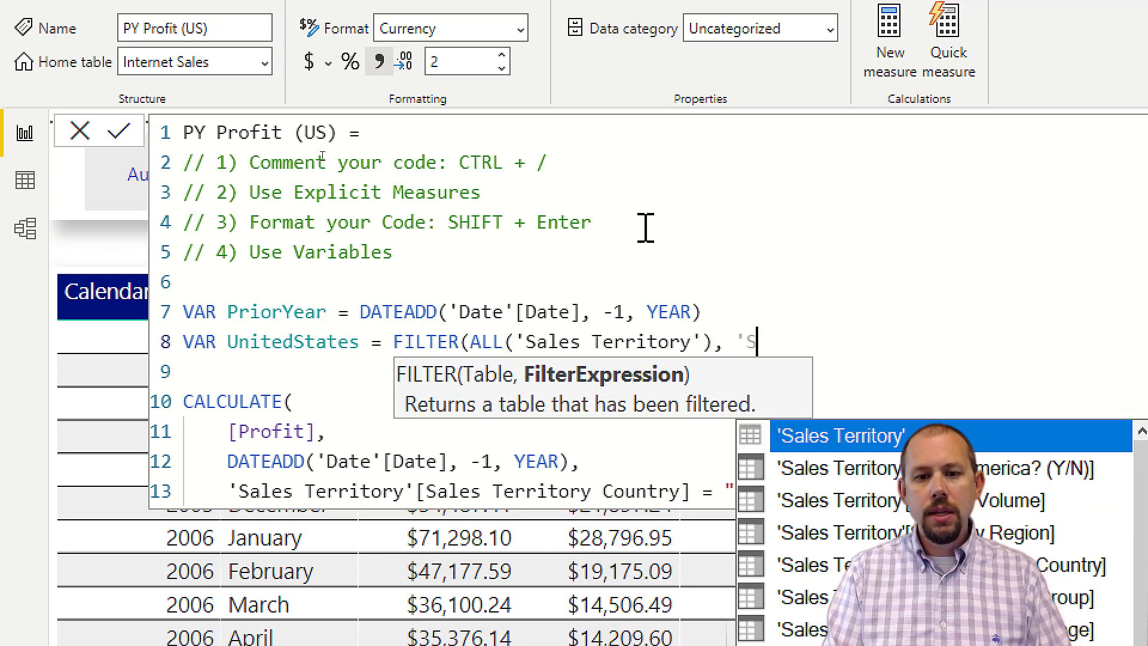
pyautogui.write('ALES TE')
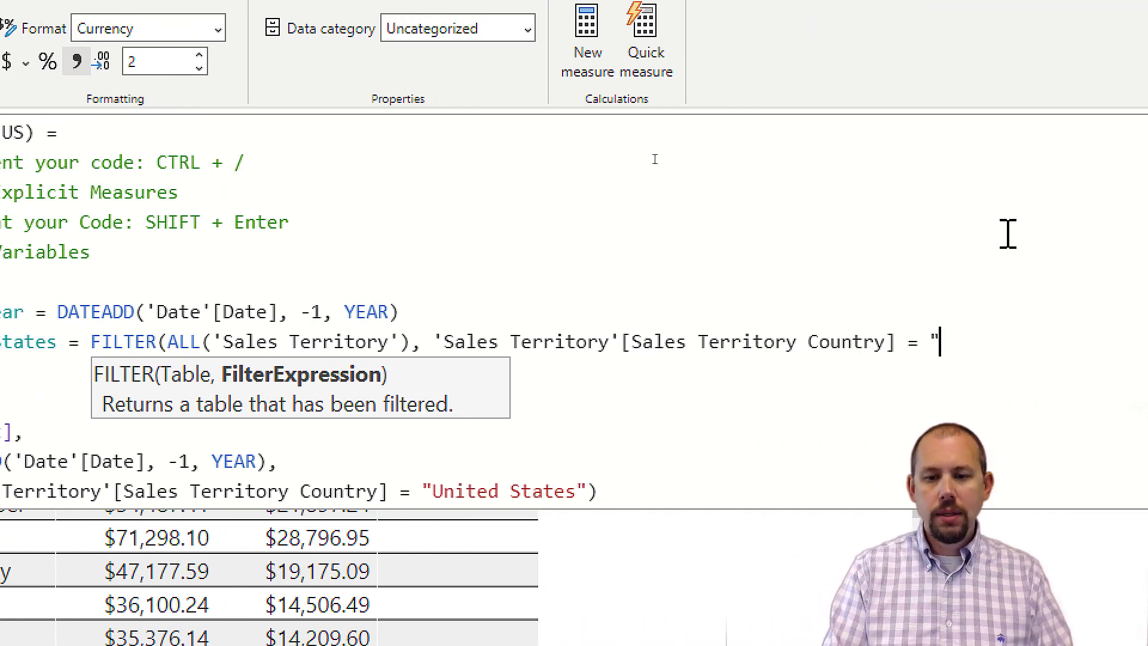
pyautogui.write('Un')
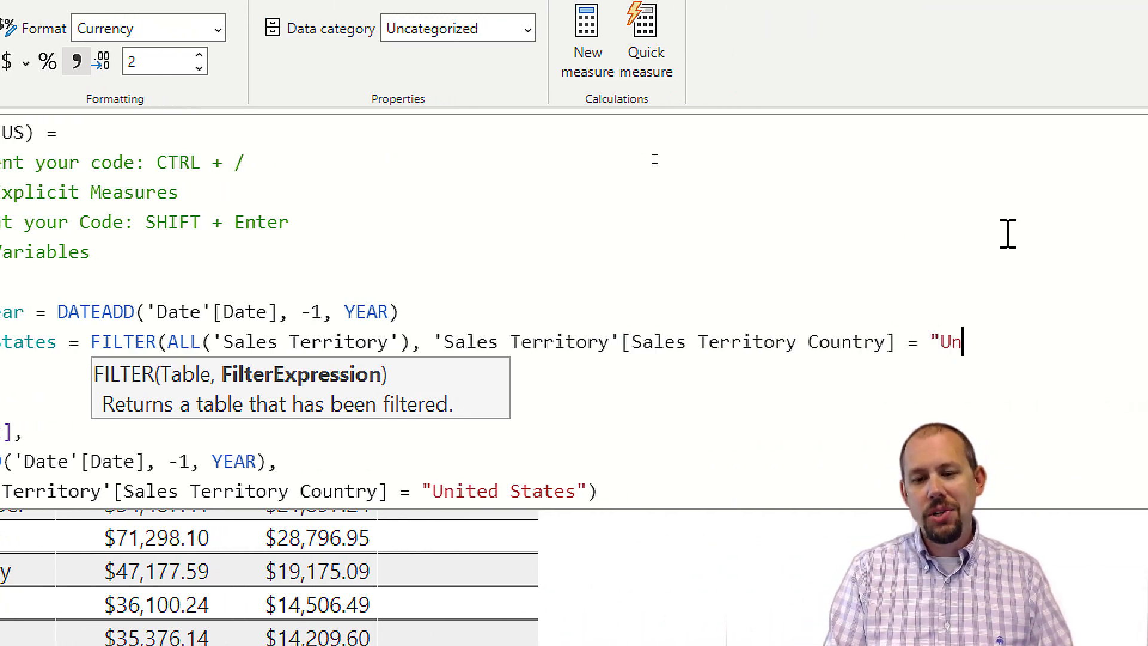
pyautogui.write('ited States')
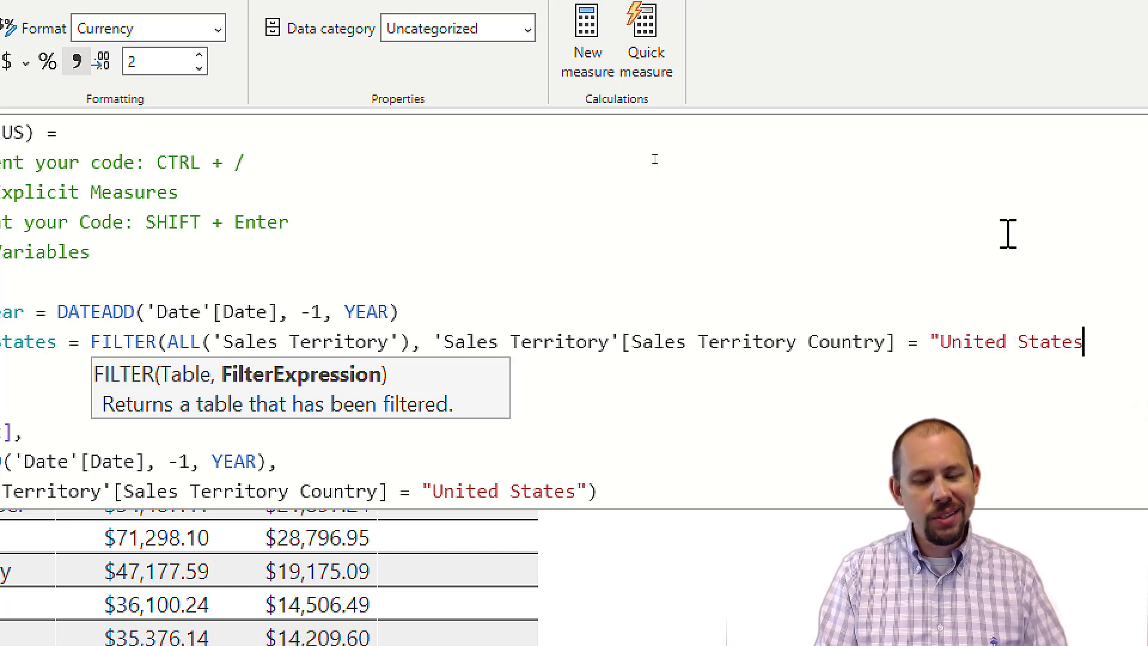
pyautogui.write('"')
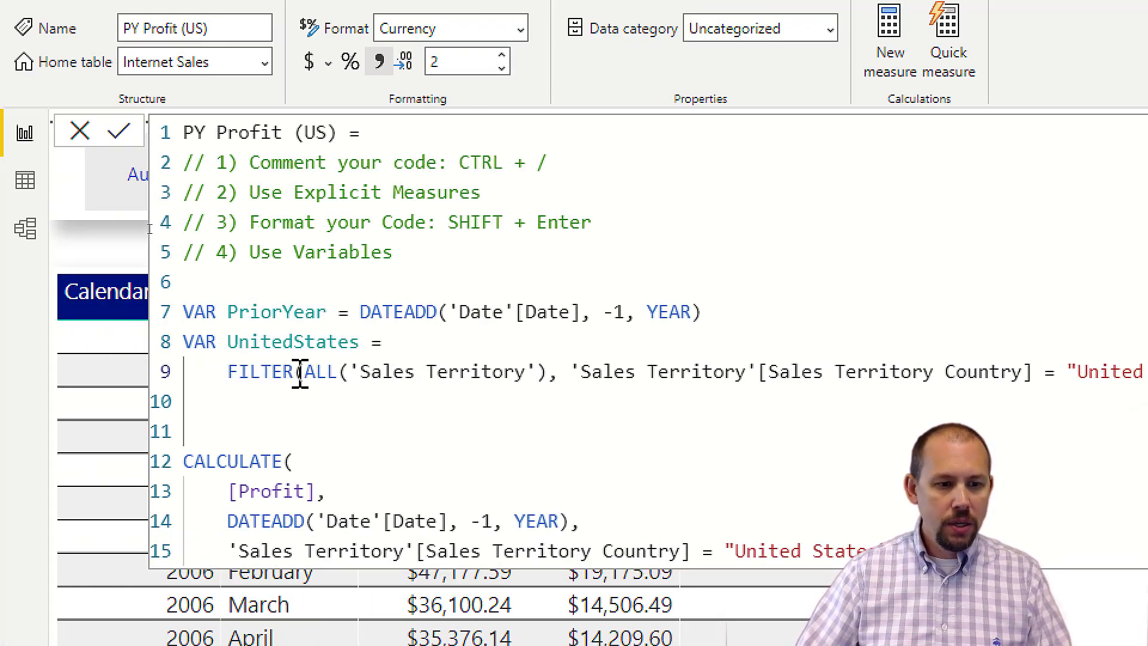
# Step: Break ALL('Sales Territory') and the country condition inside FILTER onto separate indented lines
pyautogui.press('Enter')
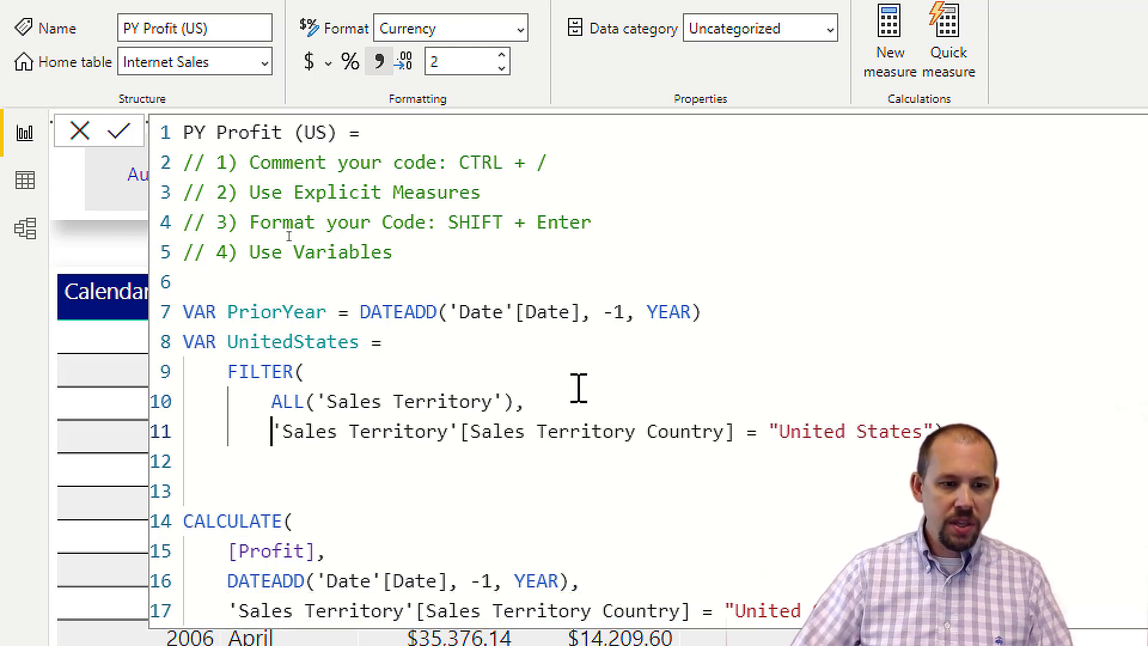
pyautogui.doubleClick(292, 342)
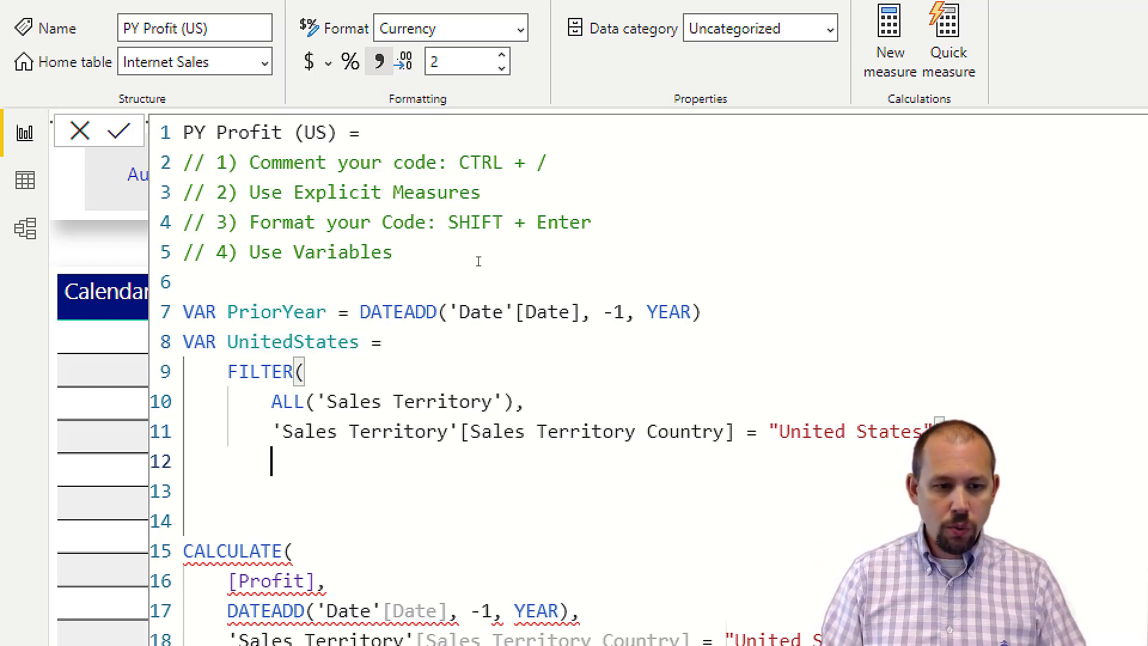
# Step: Add RETURN before CALCULATE and swap its inline DATEADD and territory filters for PriorYear and UnitedStates
pyautogui.write('RET')
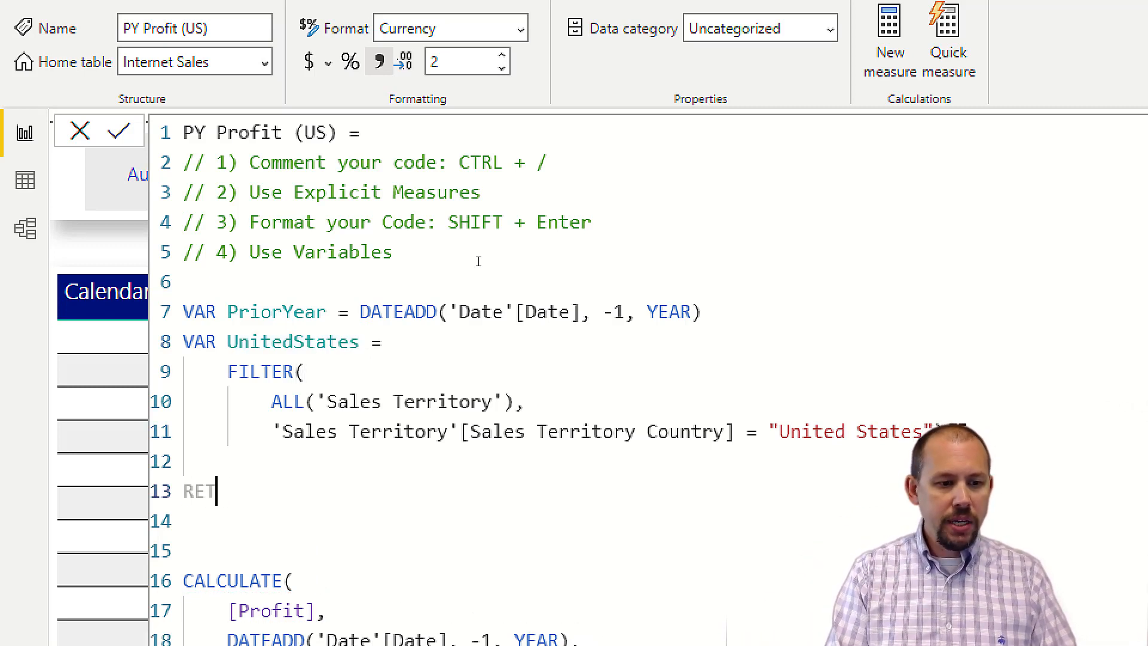
pyautogui.write('URN')
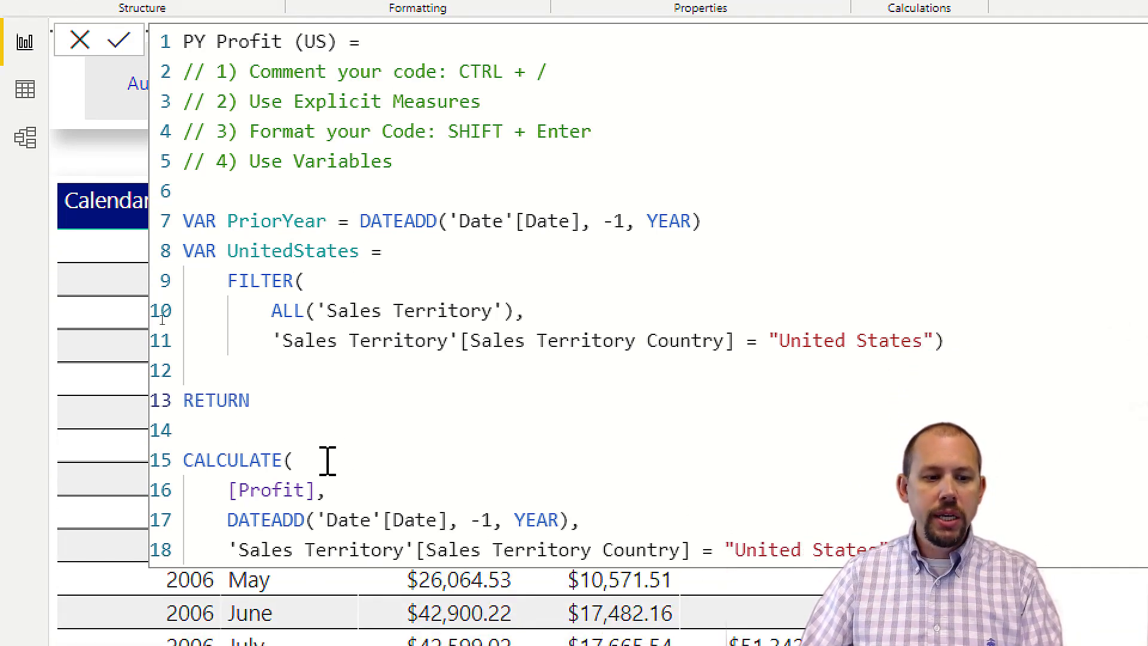
pyautogui.doubleClick(263, 519)
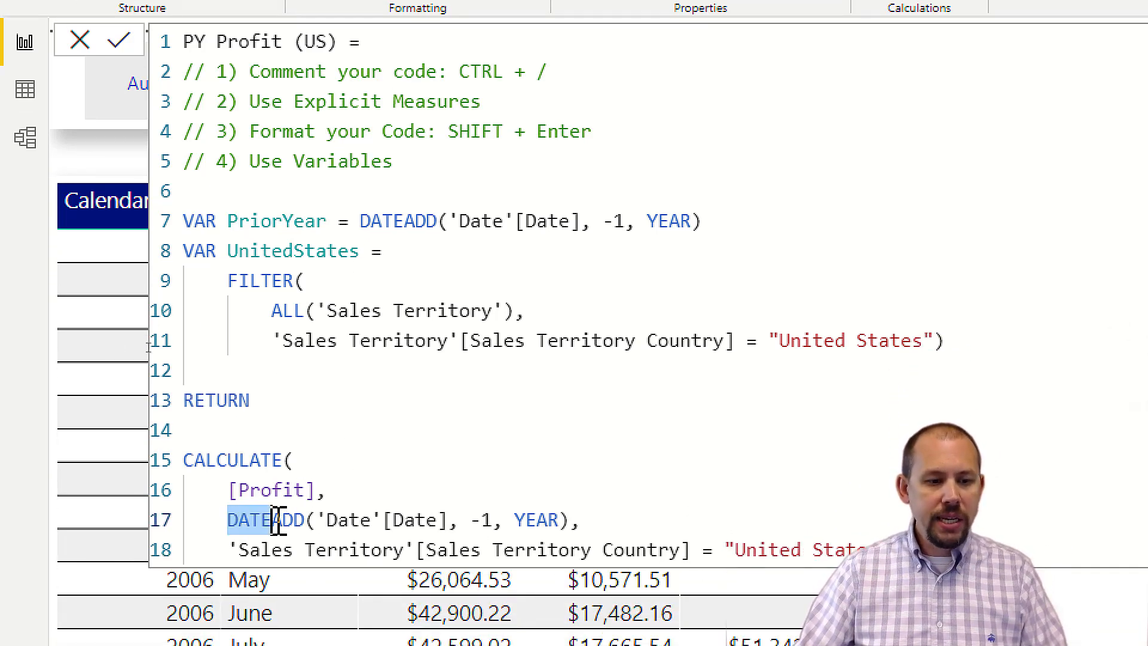
pyautogui.moveTo(227, 520); pyautogui.dragTo(567, 521)
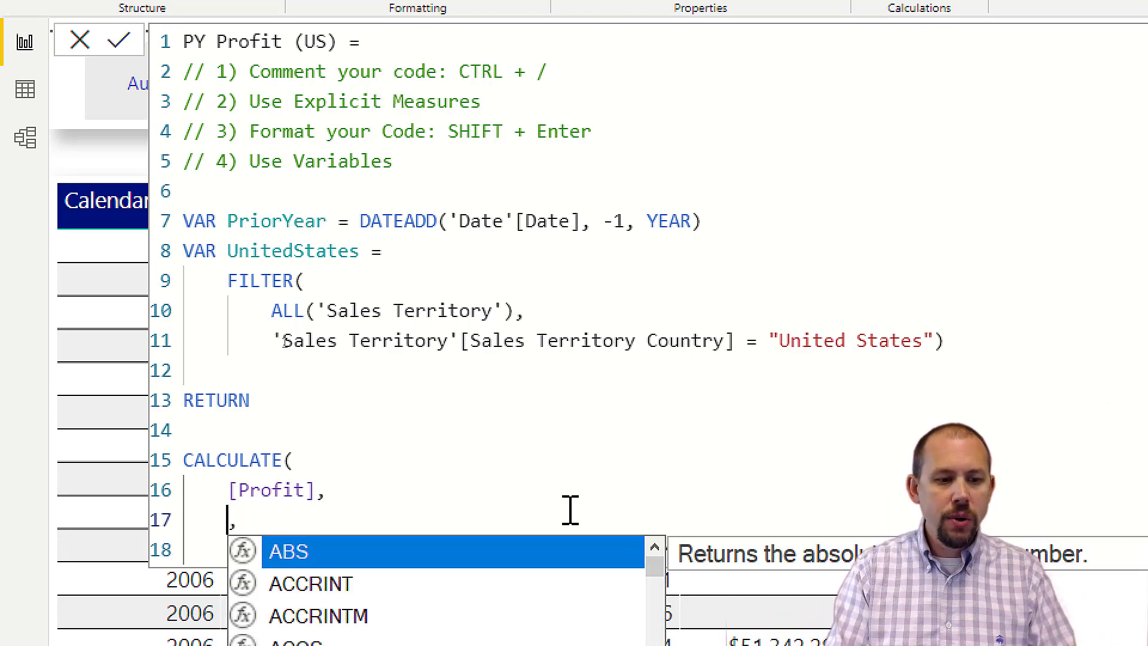
pyautogui.write('PRIOR')
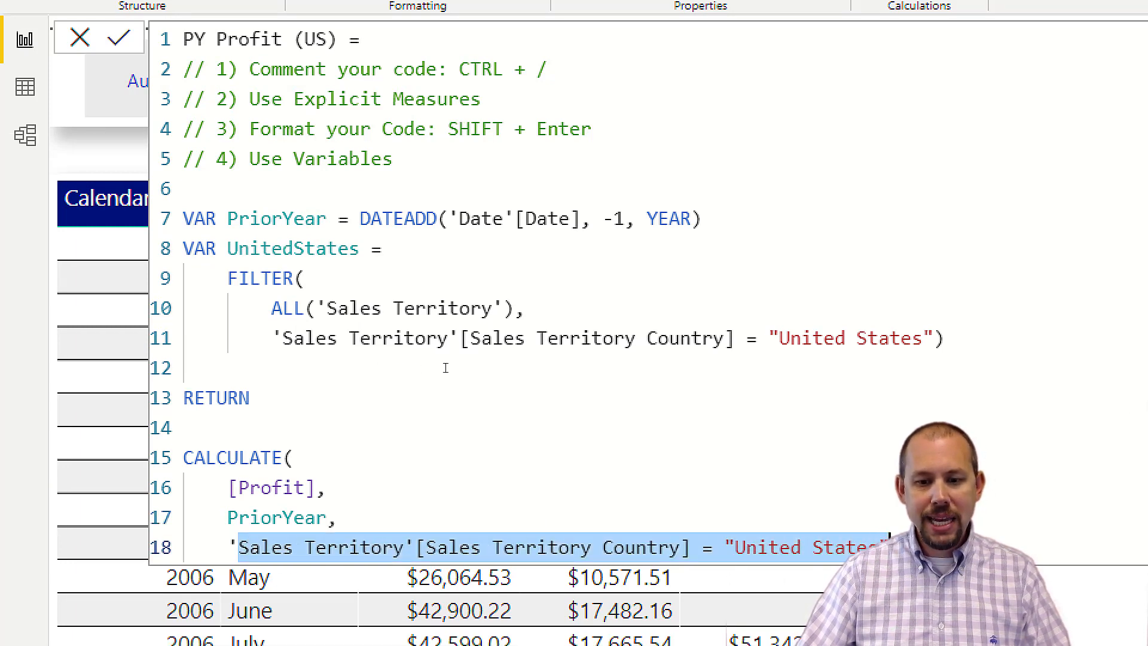
pyautogui.write('UNI')
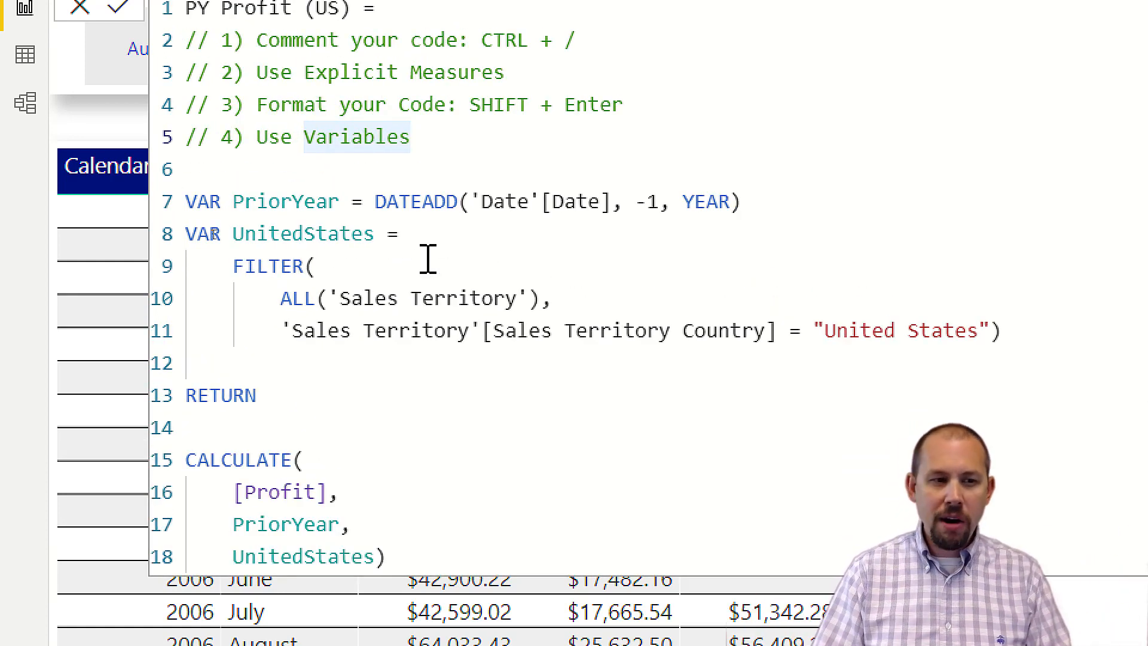
# Step: Write the comment line '// 5) Invest time in building your data model' after the Use Variables tip
pyautogui.write('// 5')
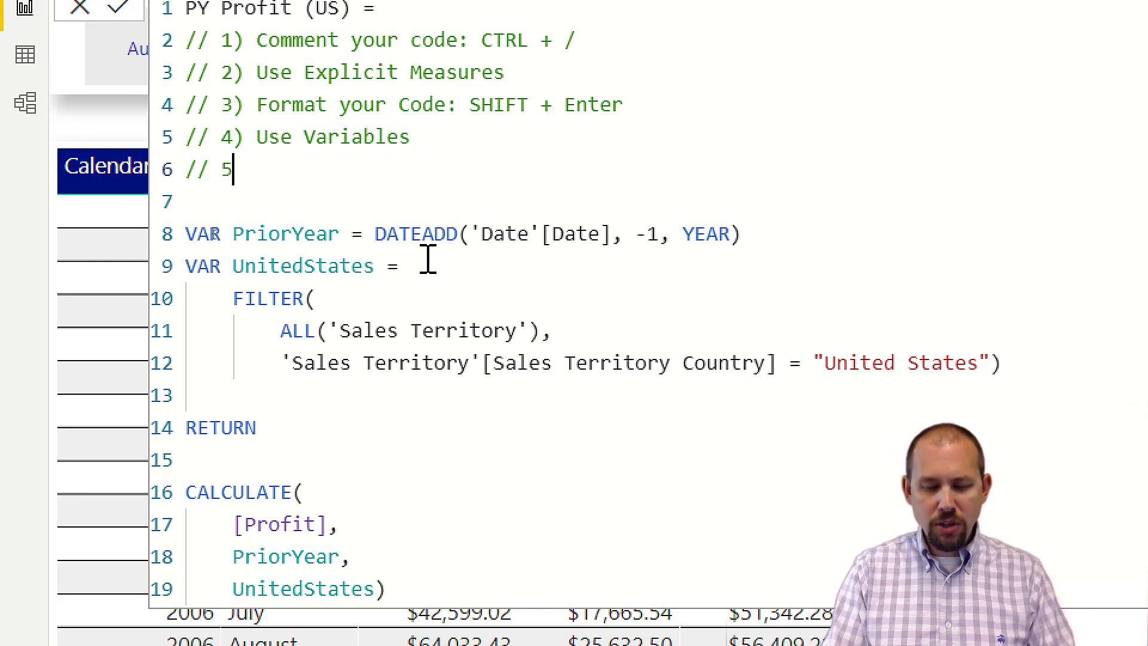
pyautogui.write(')')
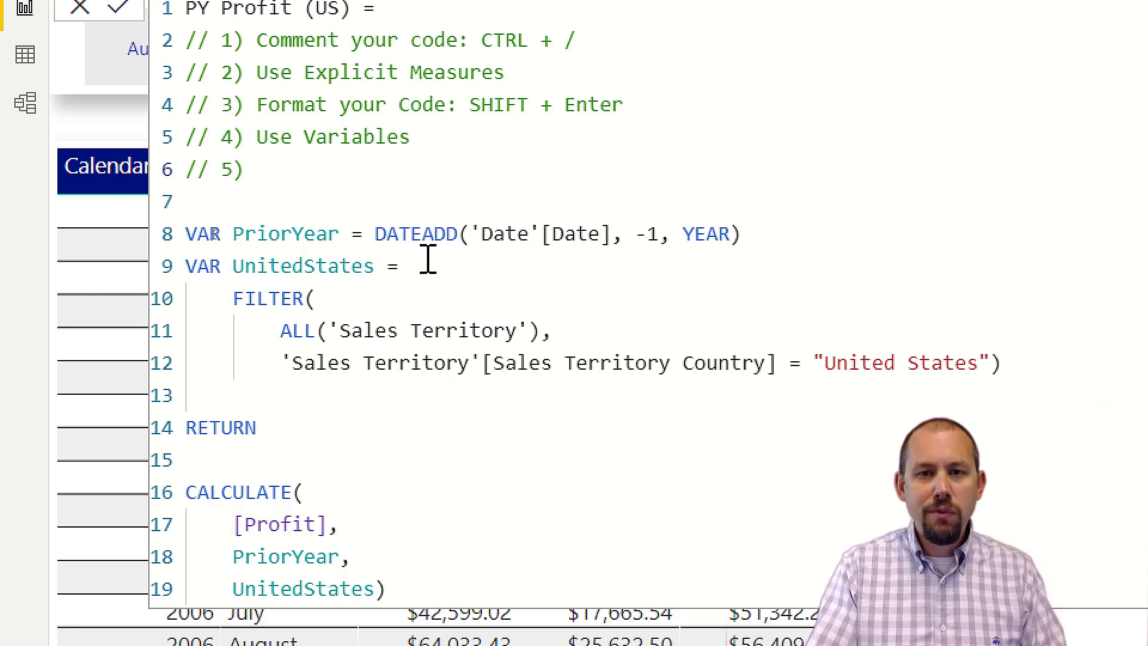
pyautogui.write('Invest time in buildi')
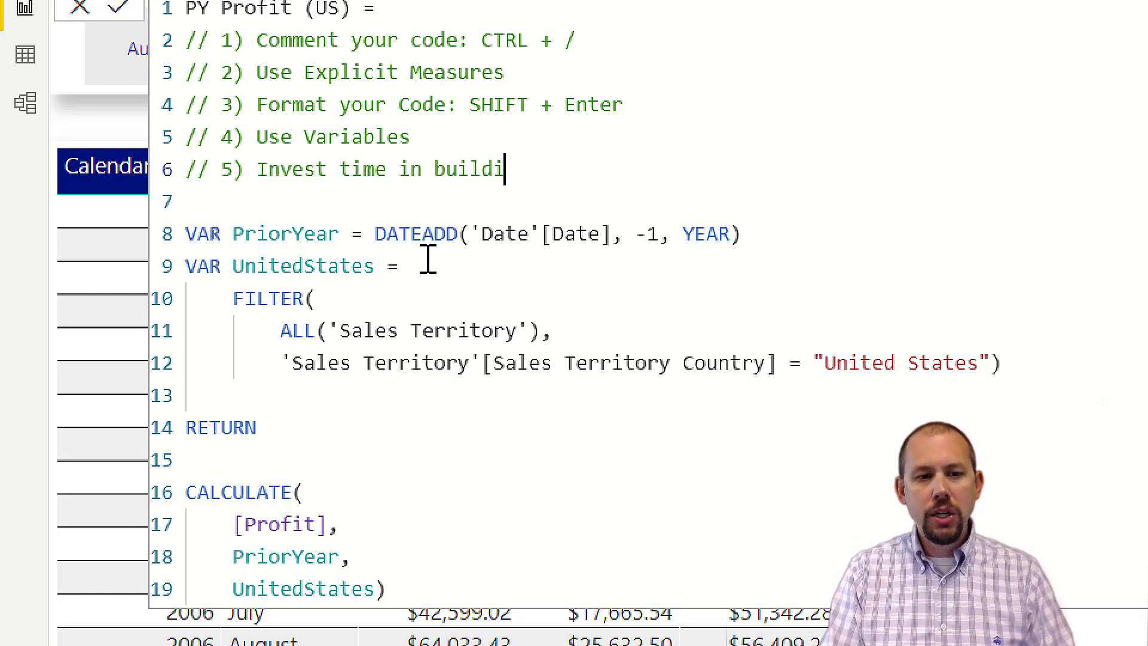
pyautogui.write('ng your data model')
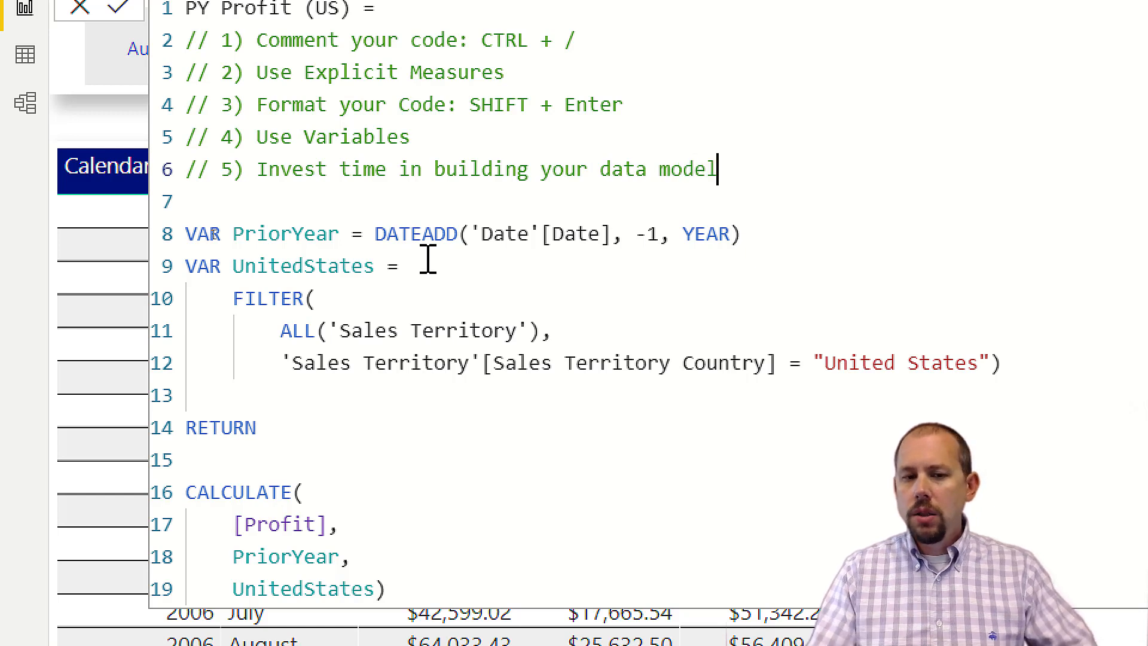